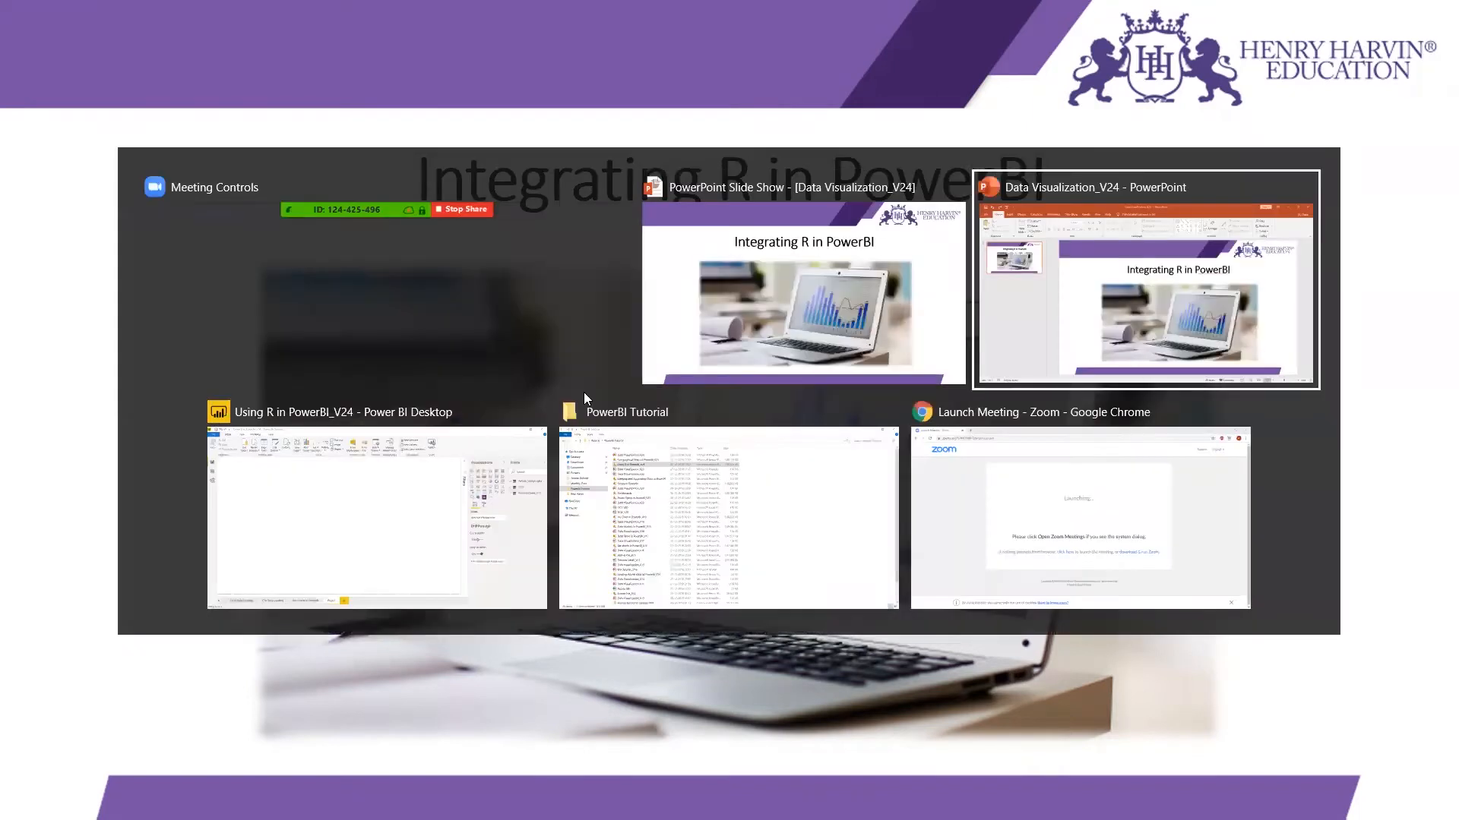
- Bring the report window forward and expand File > Options and settings
left_click(375, 518)
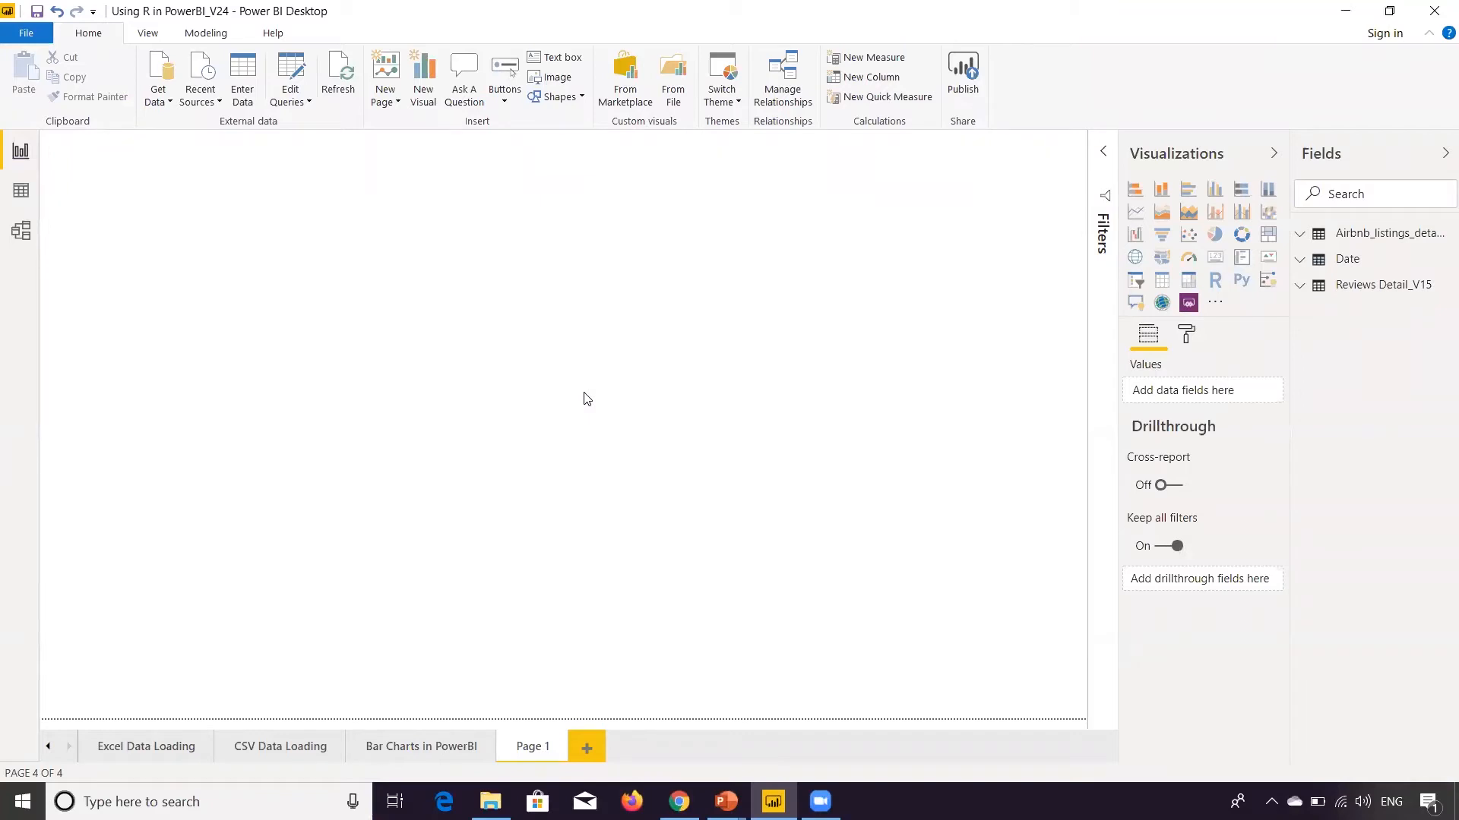
mouse_move(1287, 271)
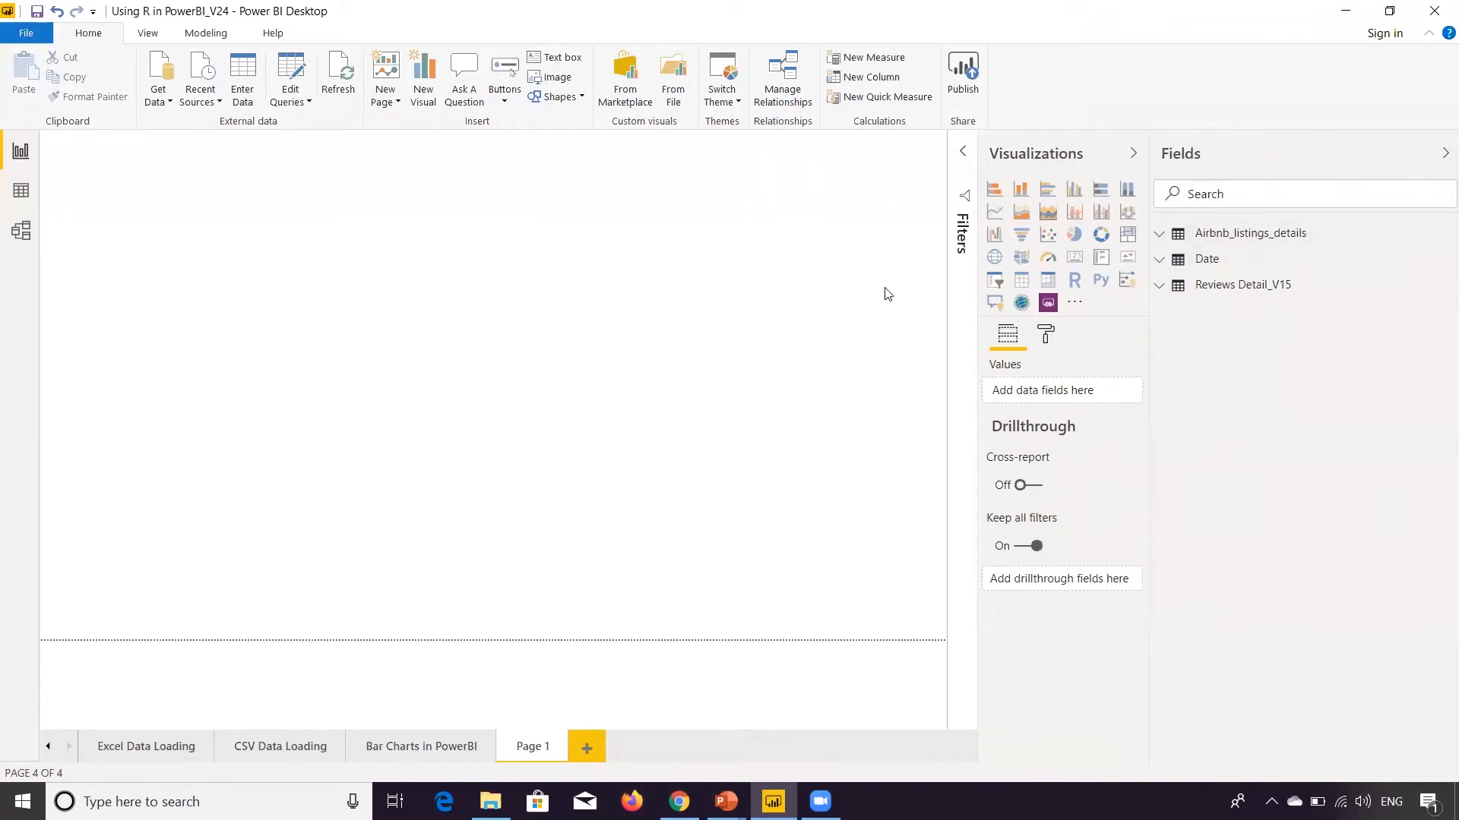
mouse_move(1074, 280)
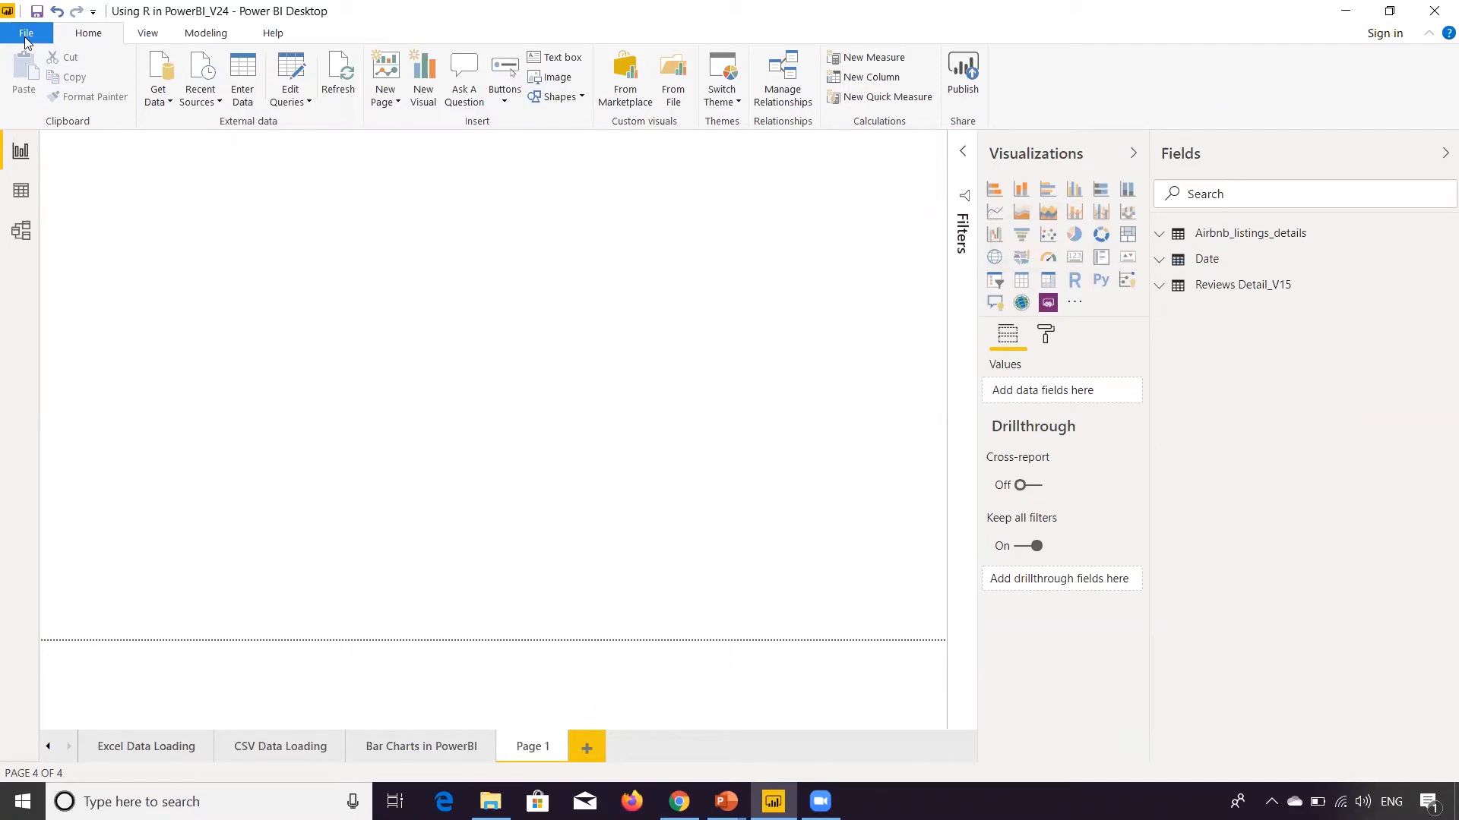
left_click(26, 32)
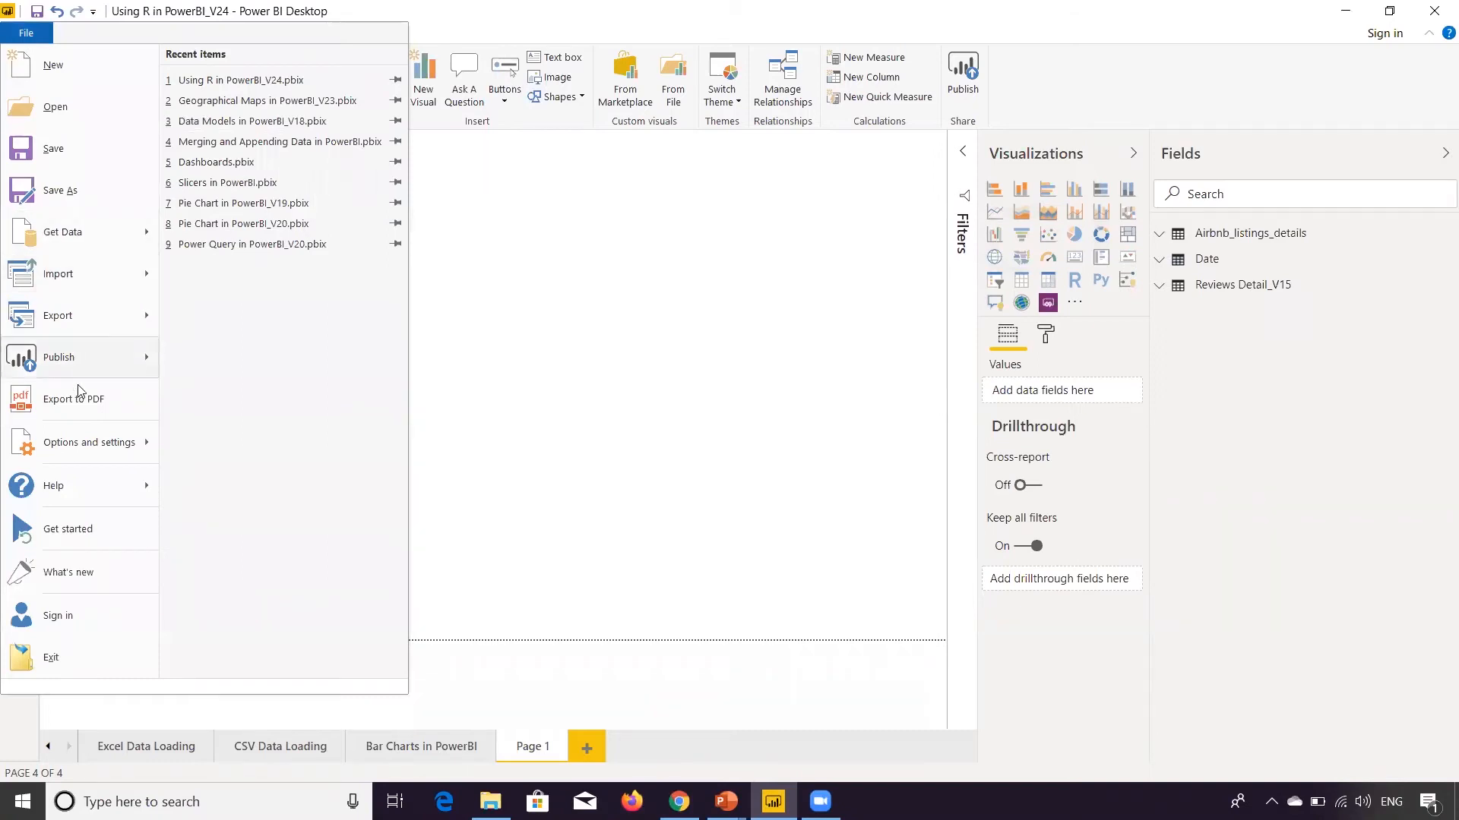
right_click(89, 442)
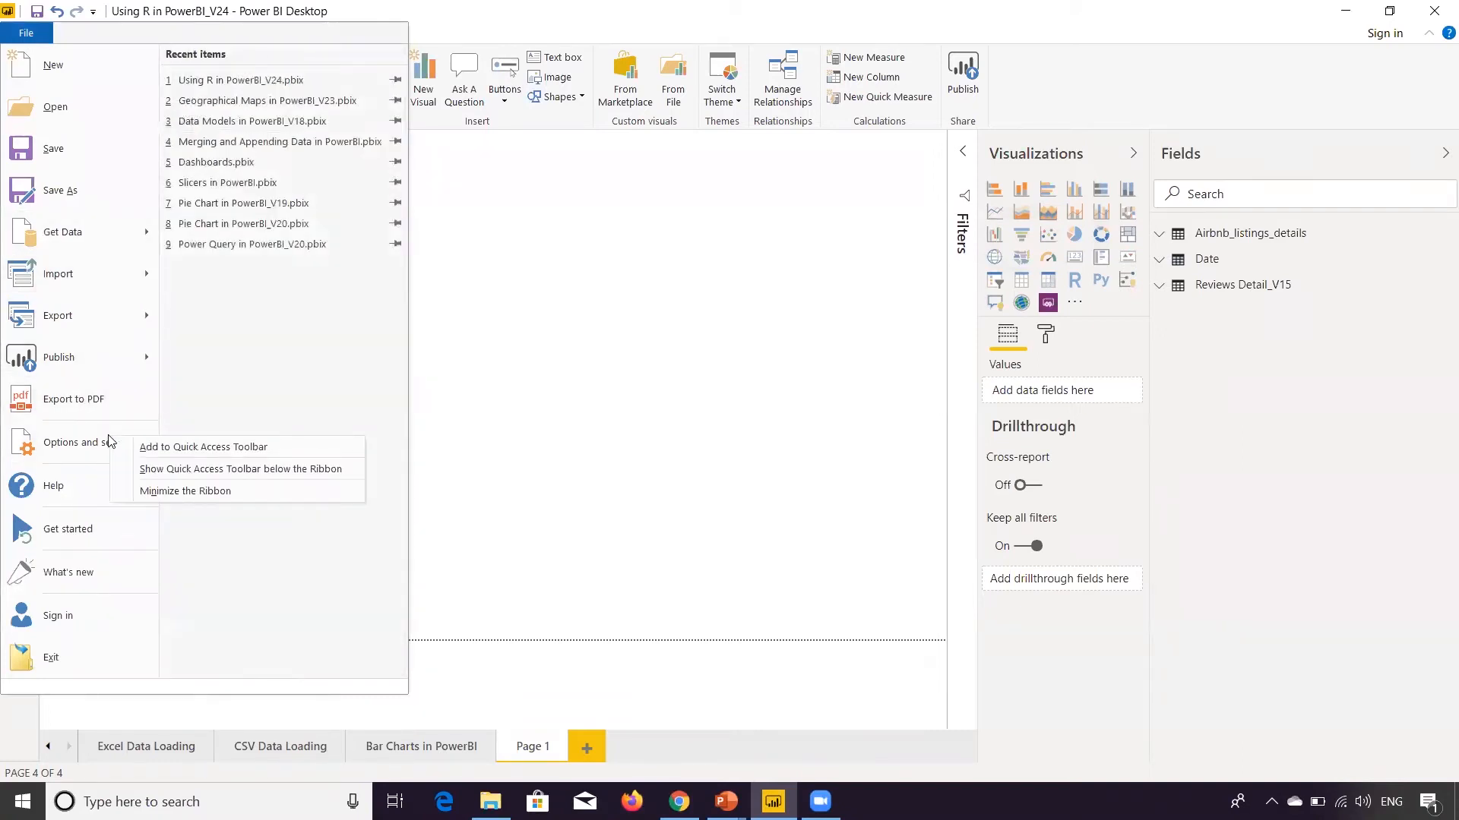
left_click(88, 442)
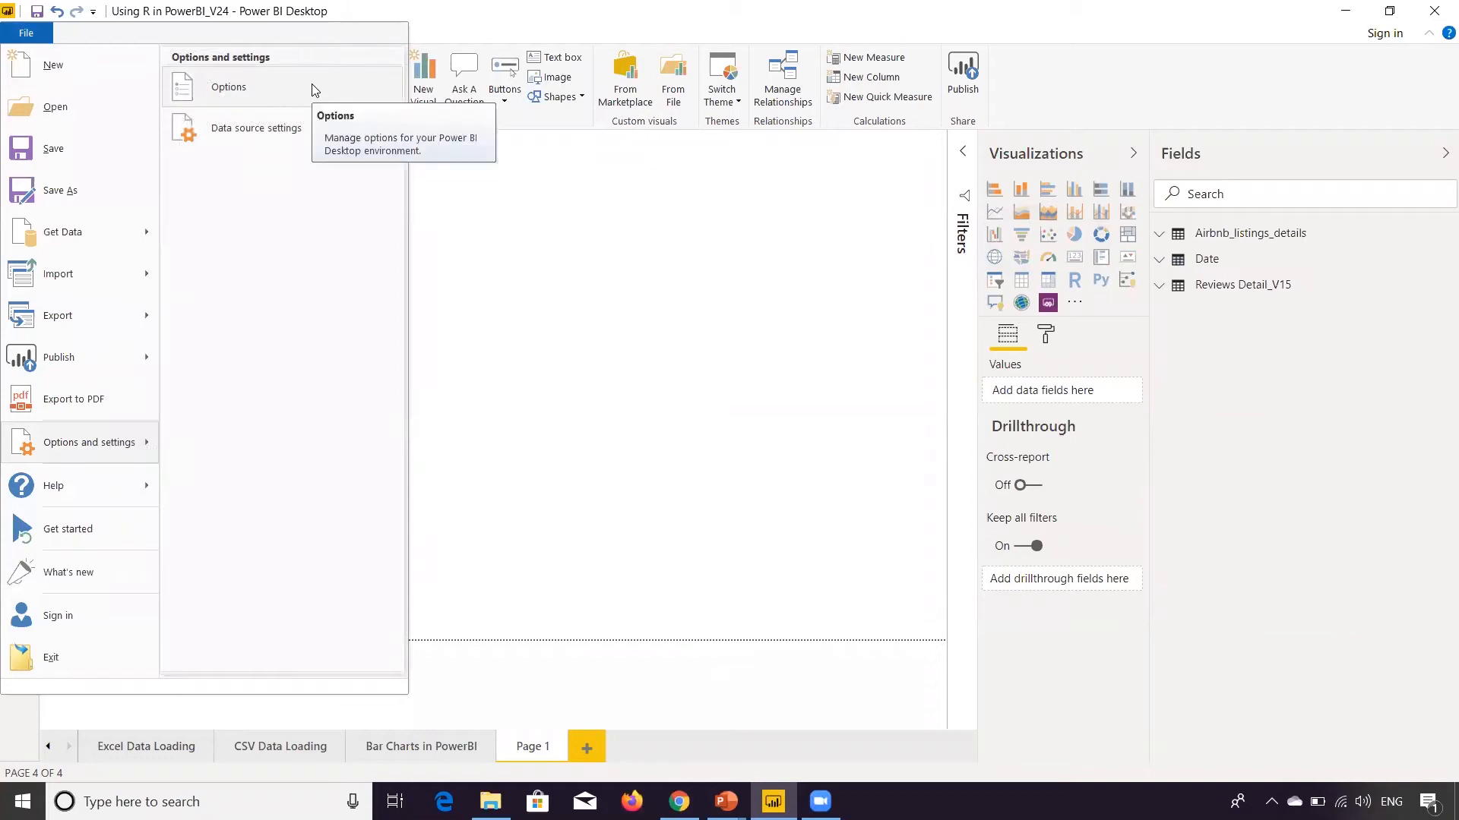
- Open the Options dialog showing the global Data Load settings
left_click(228, 87)
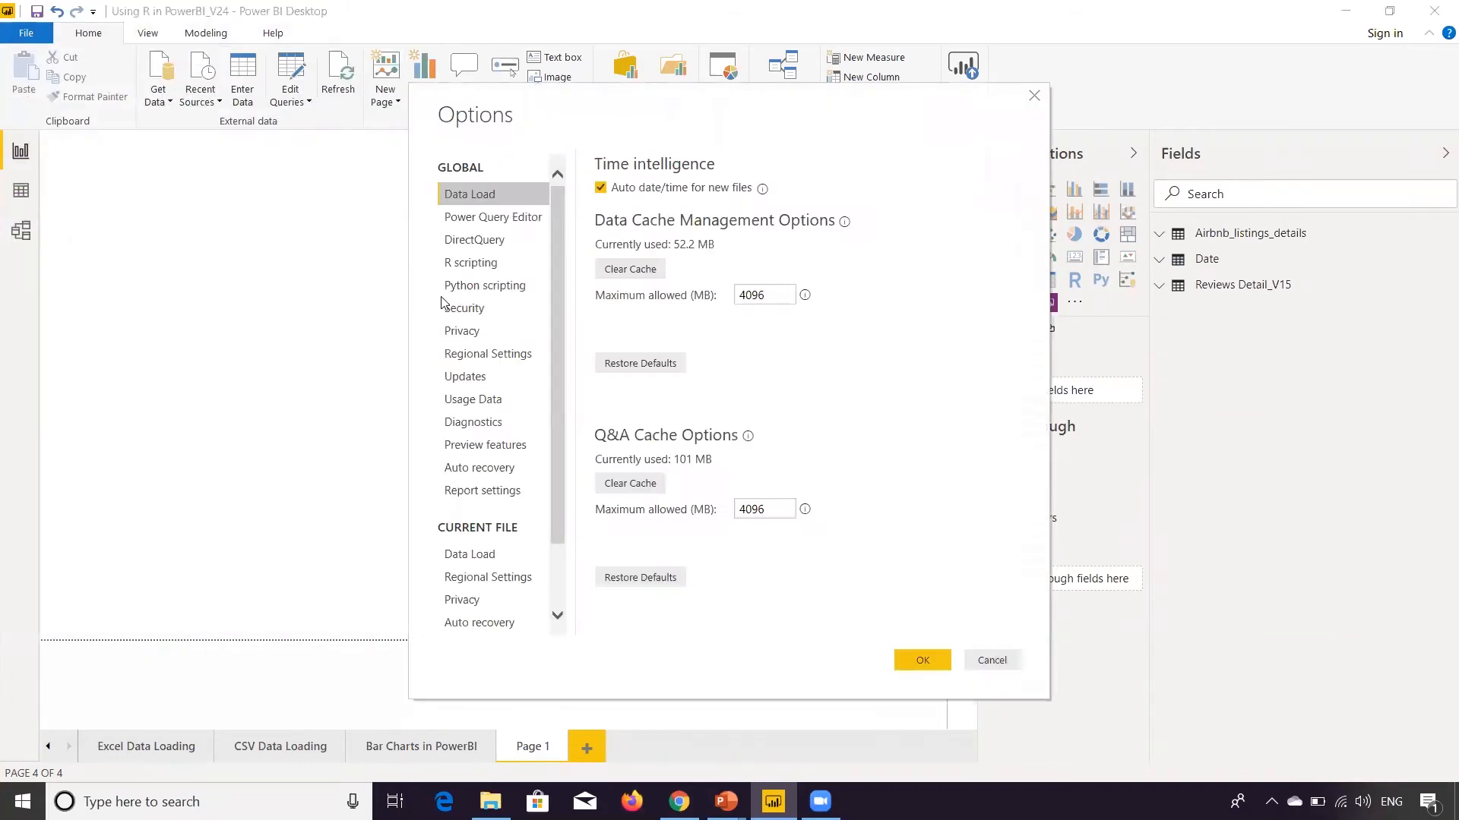
mouse_move(544, 116)
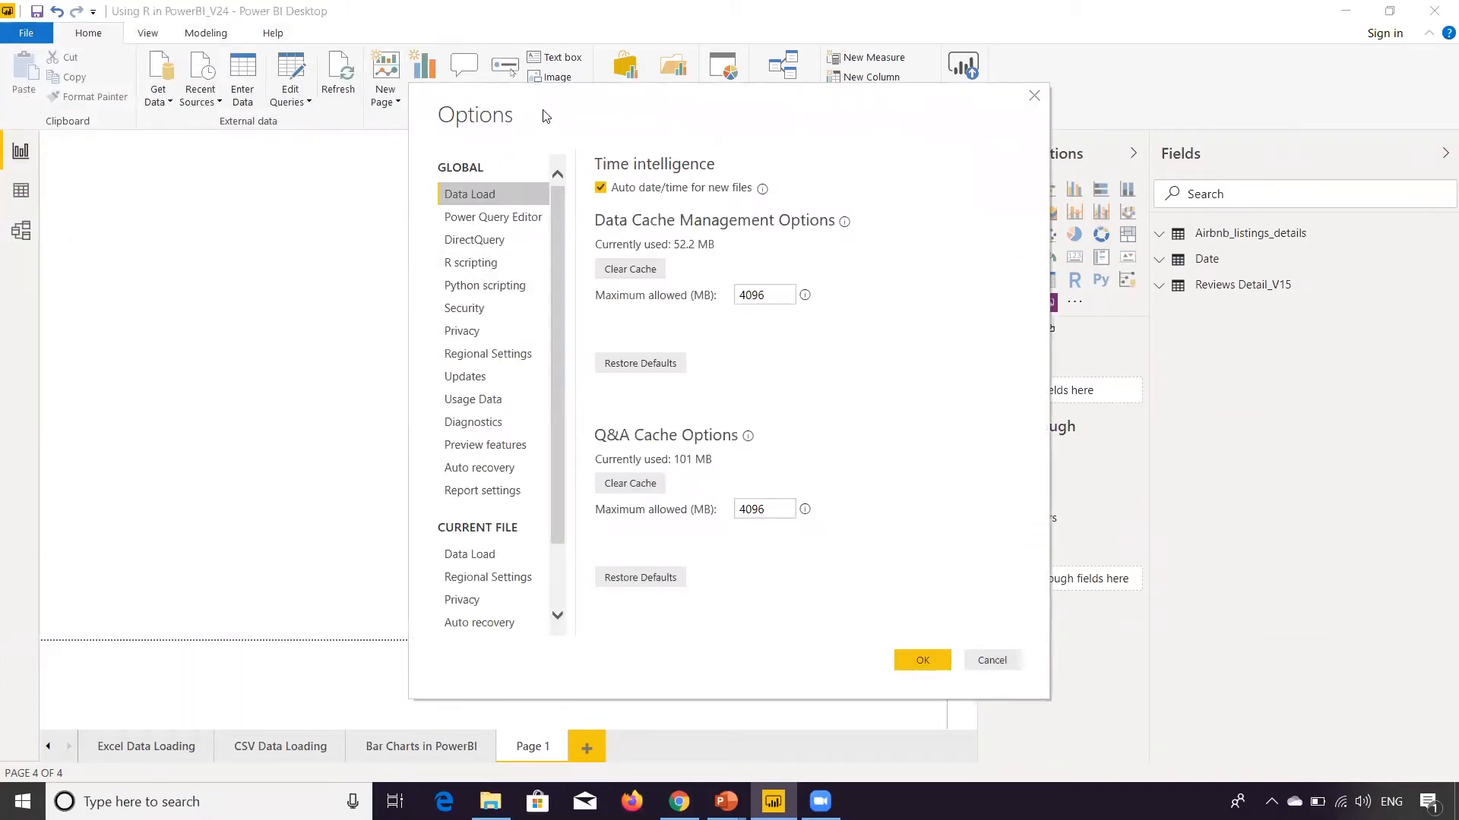
mouse_move(483, 176)
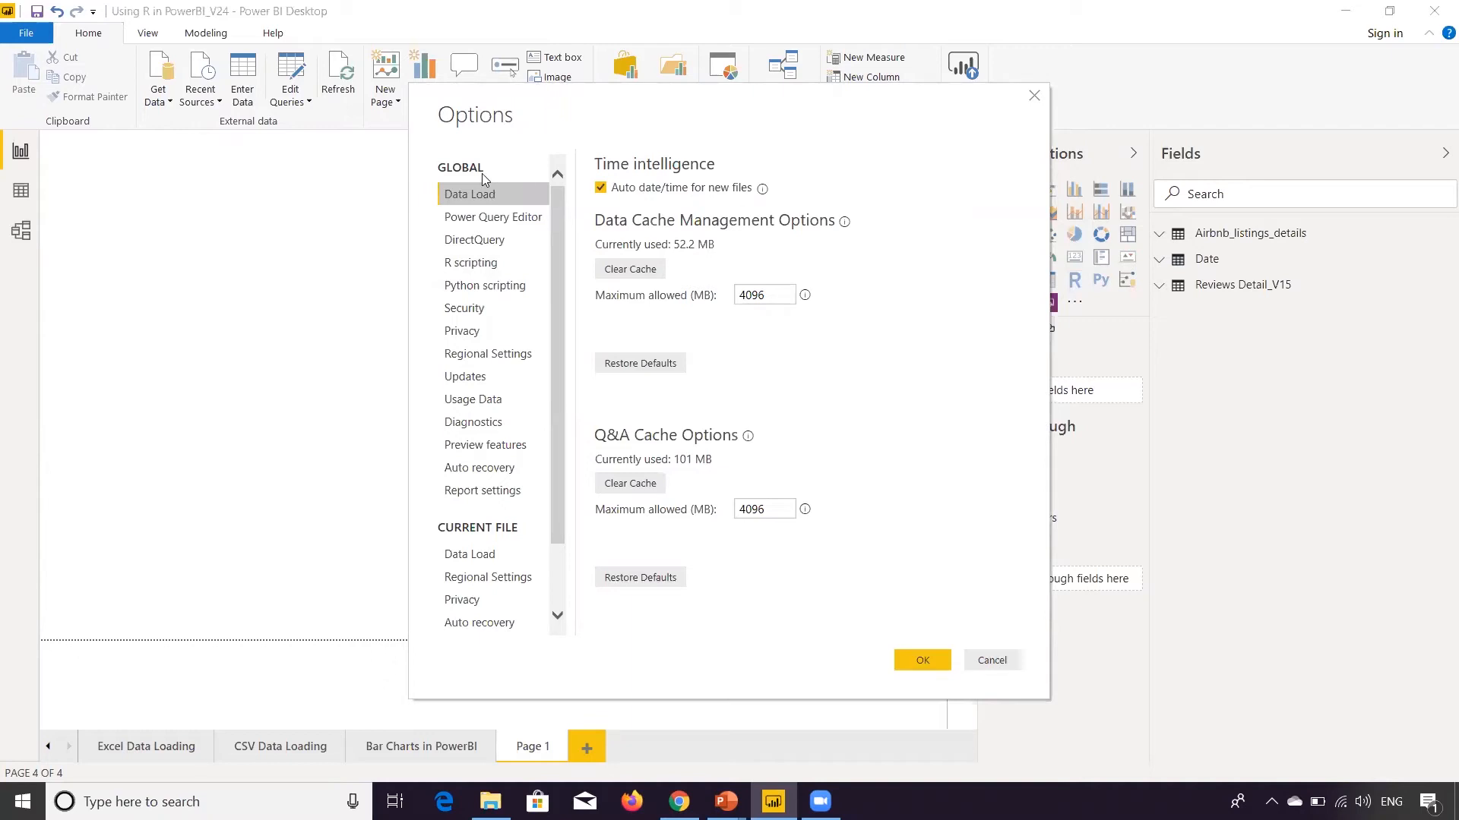
mouse_move(479, 193)
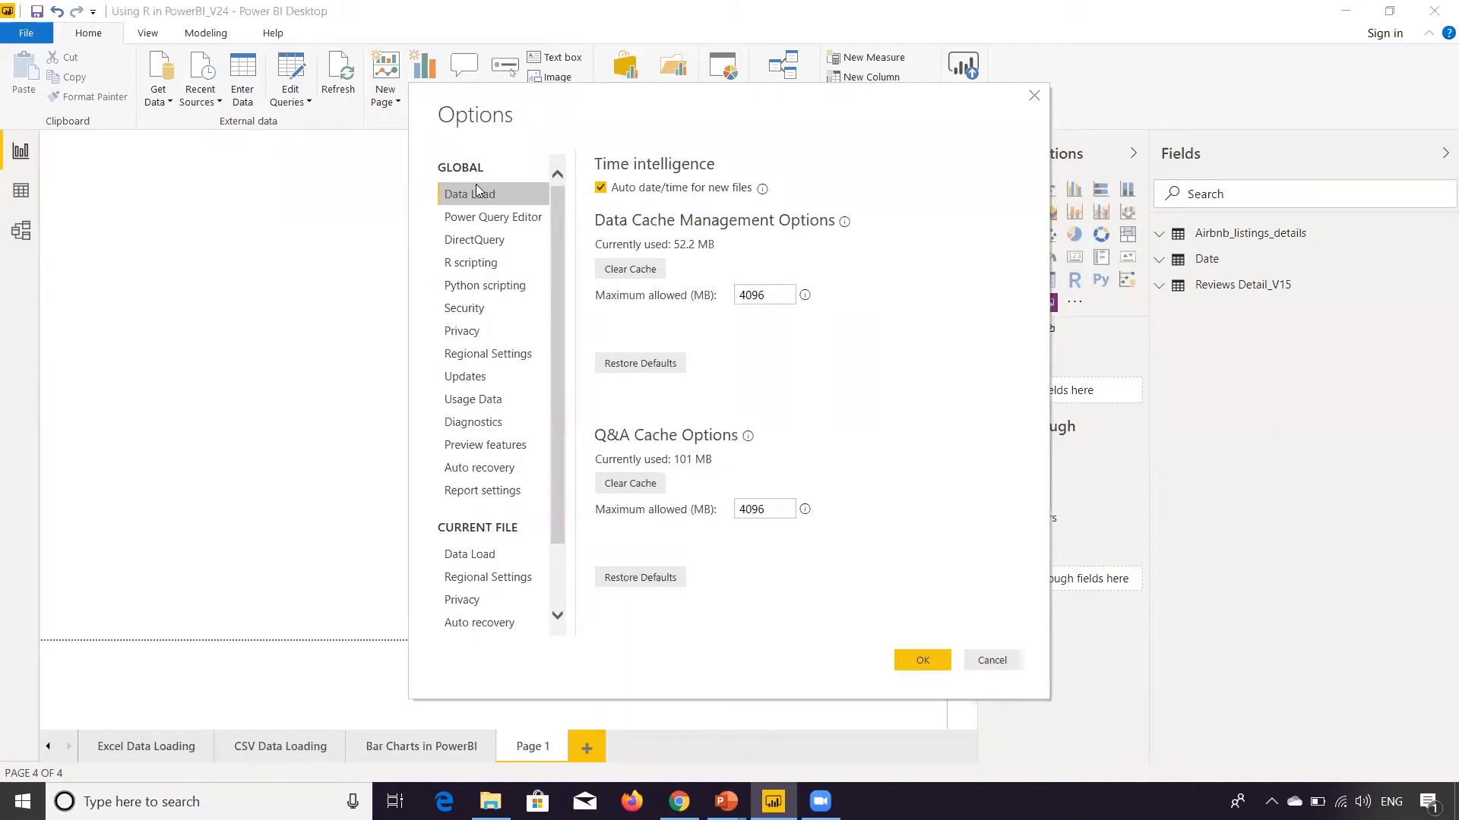
mouse_move(453, 240)
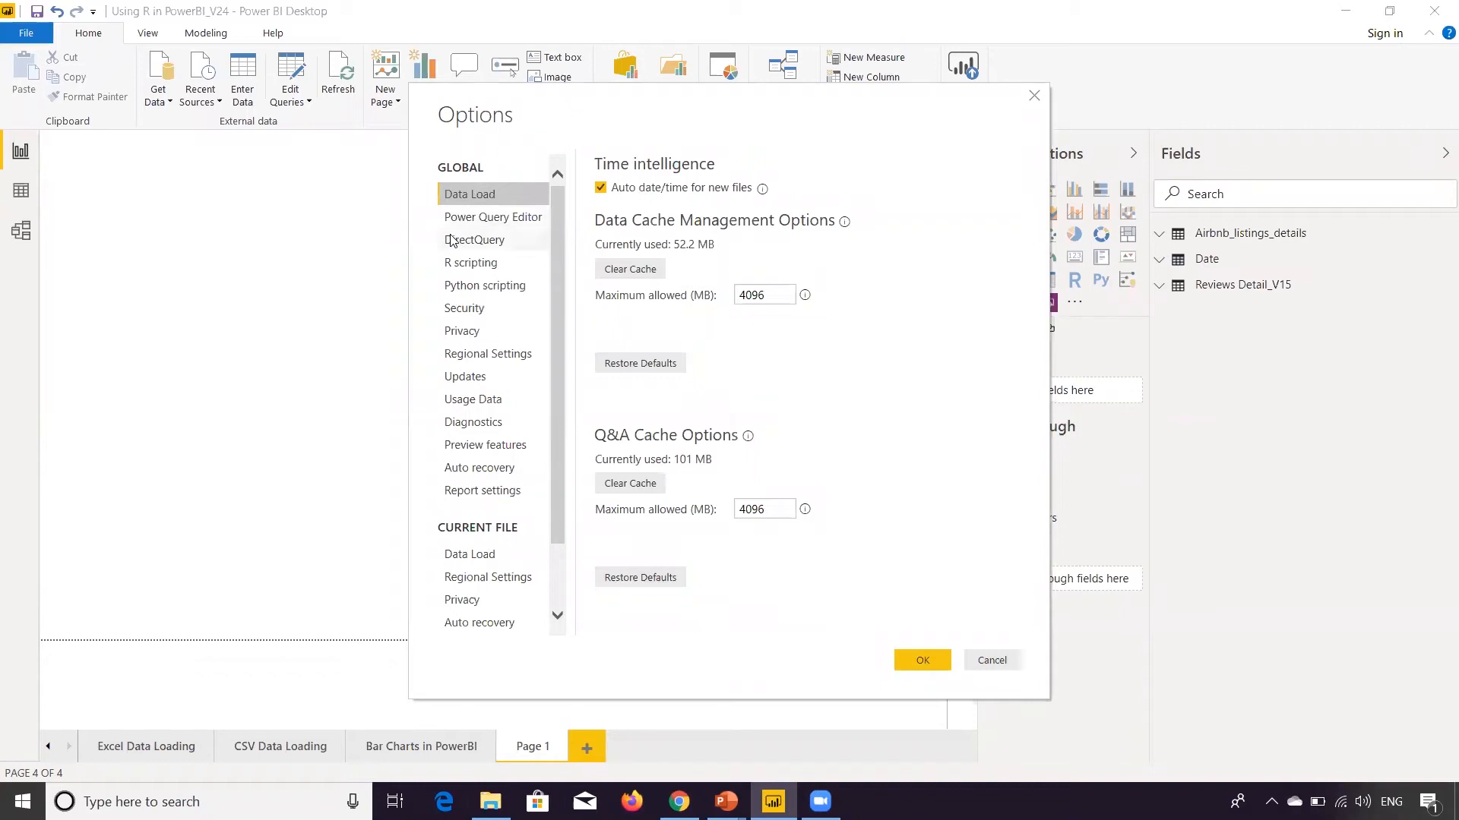
left_click(471, 263)
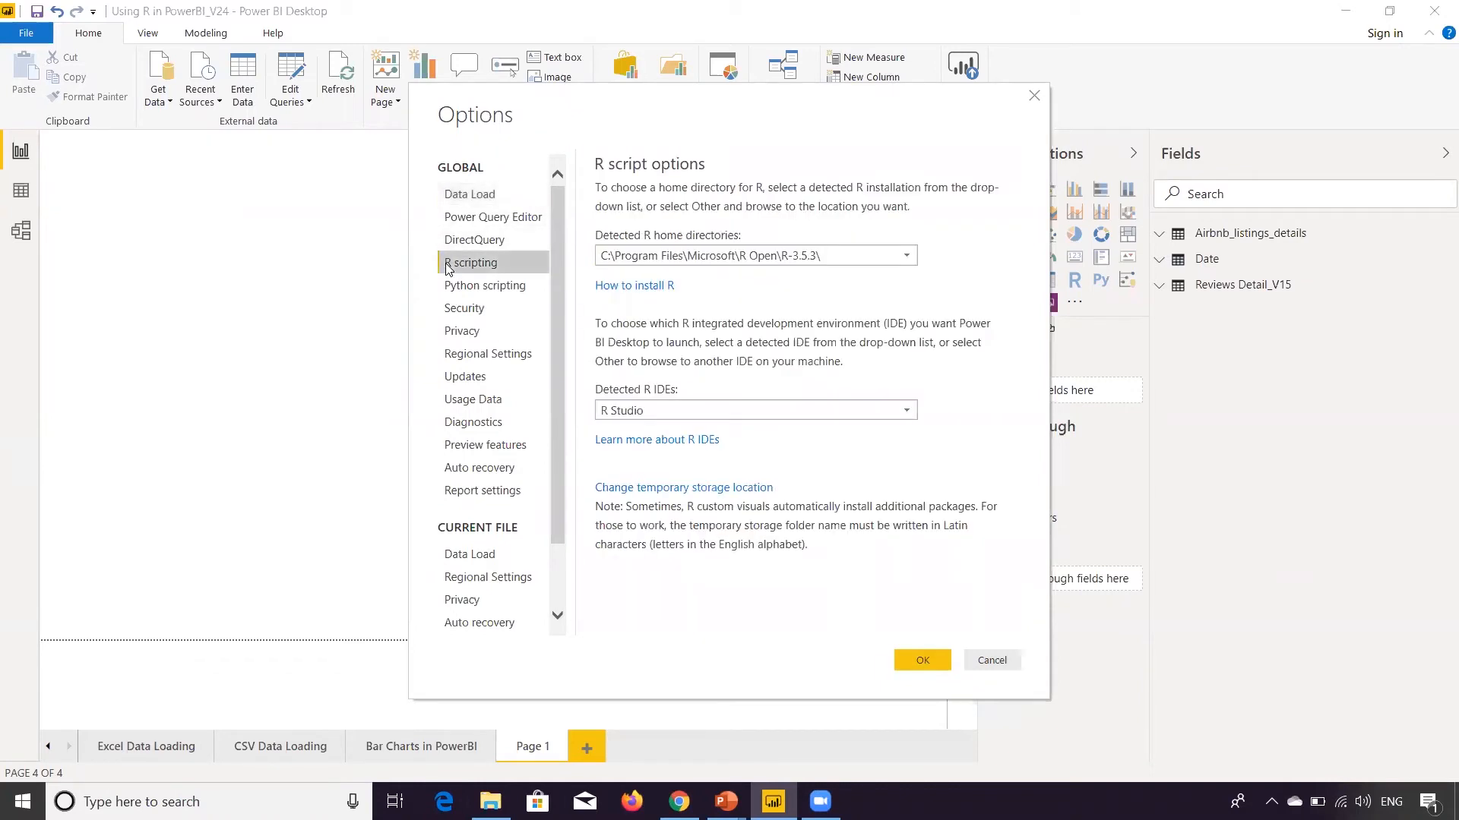
left_click(904, 255)
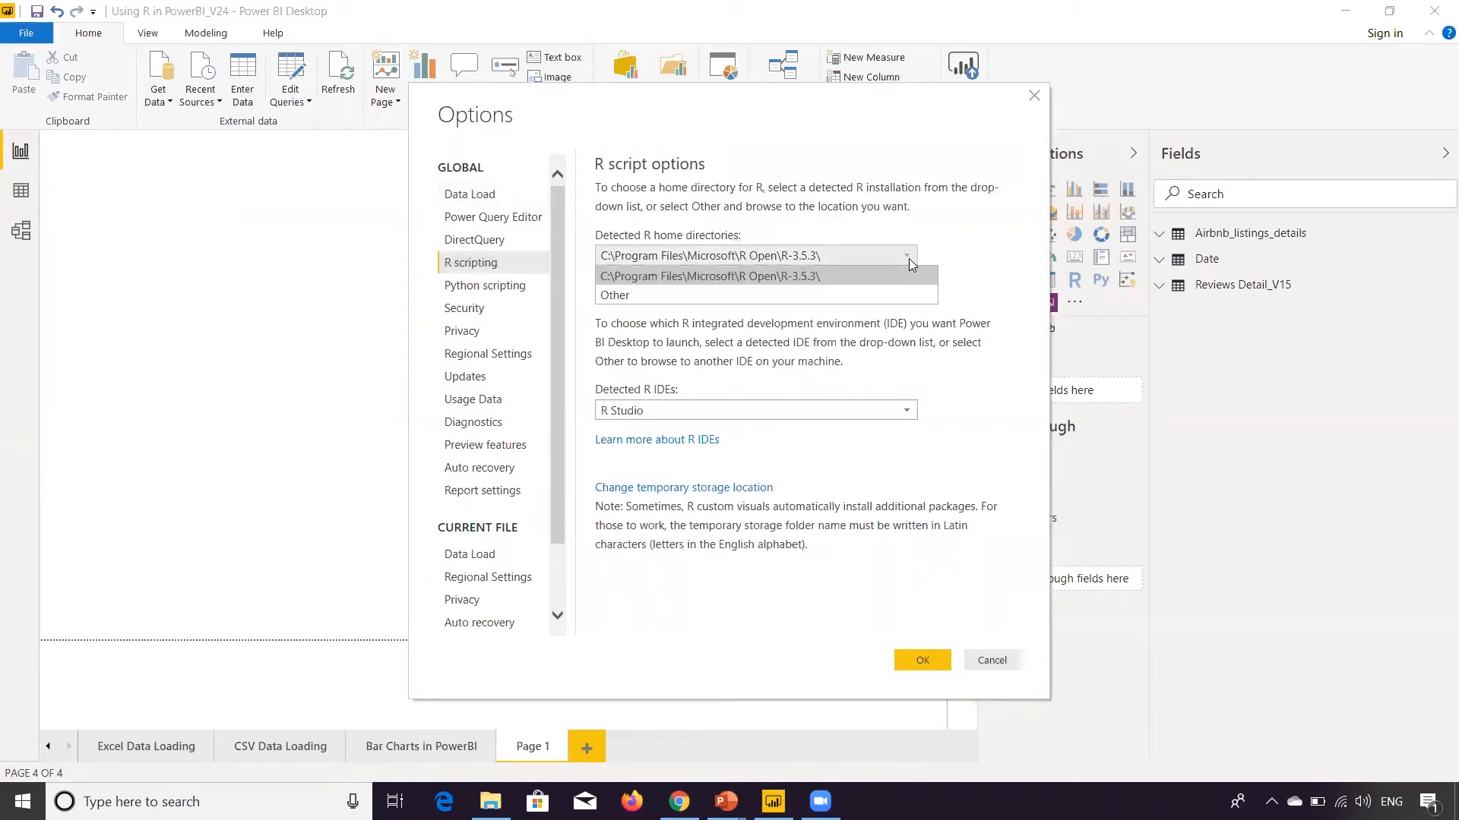
left_click(709, 255)
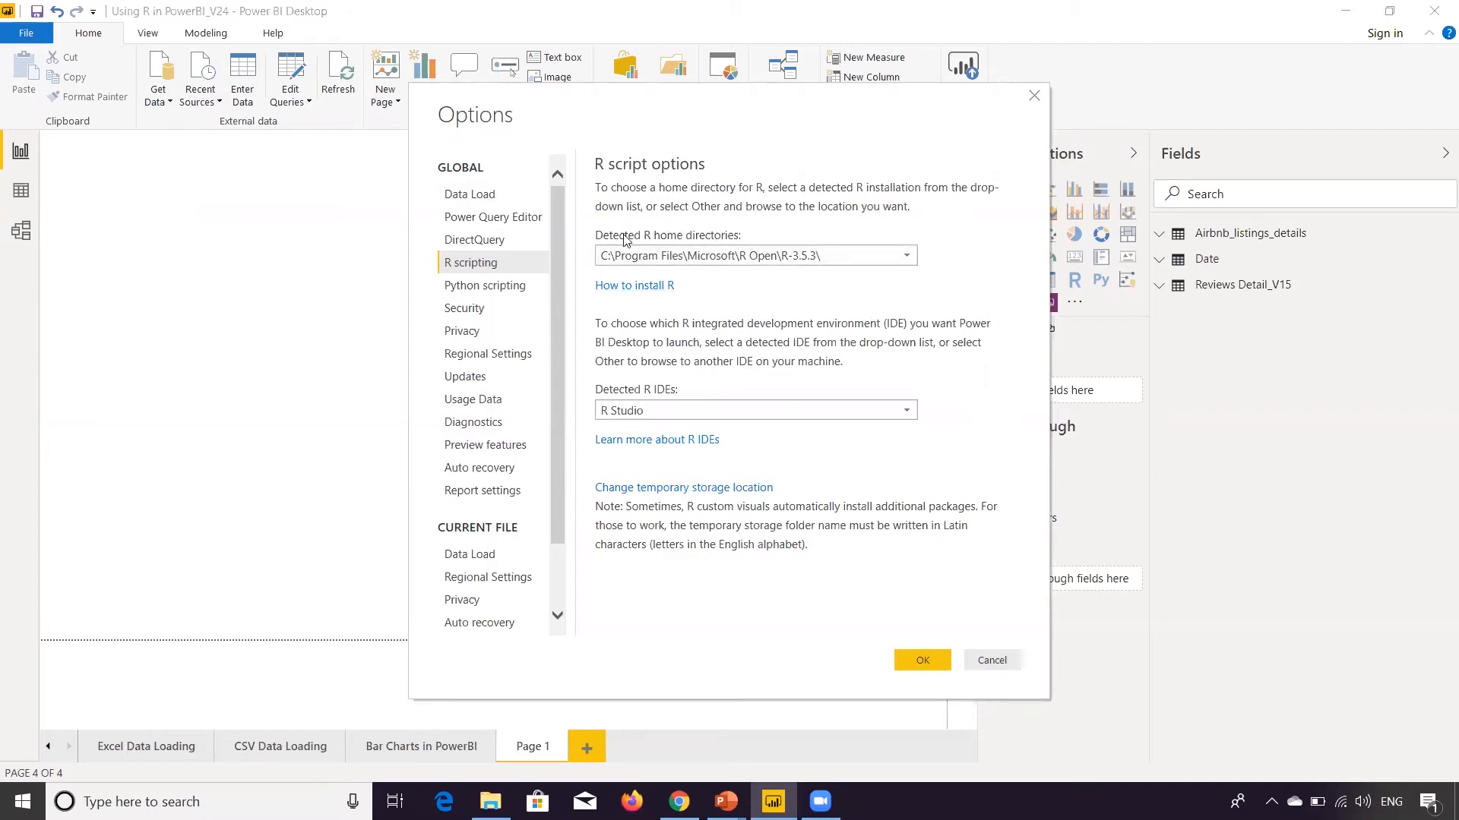
mouse_move(908, 272)
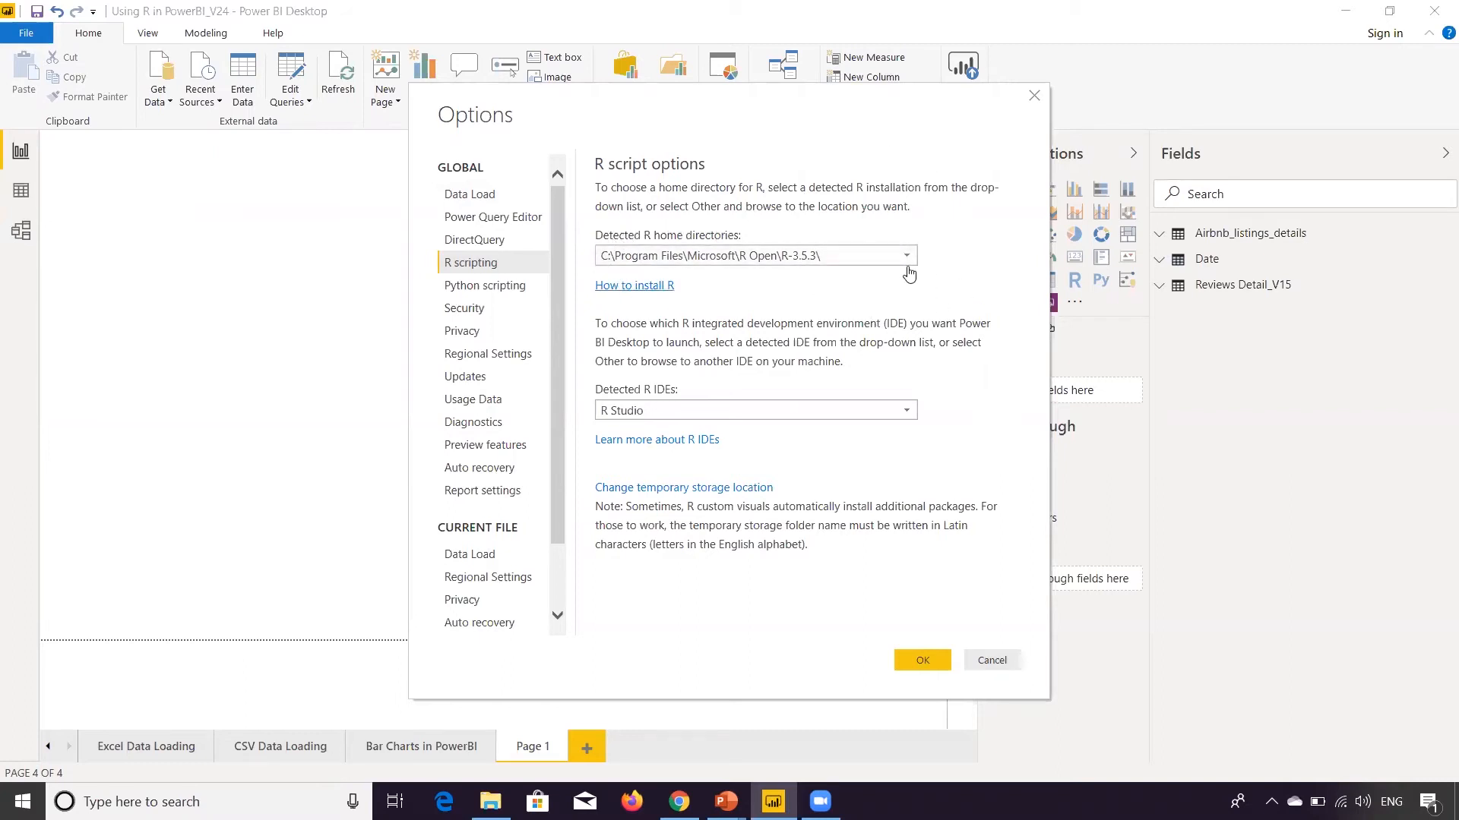
left_click(902, 256)
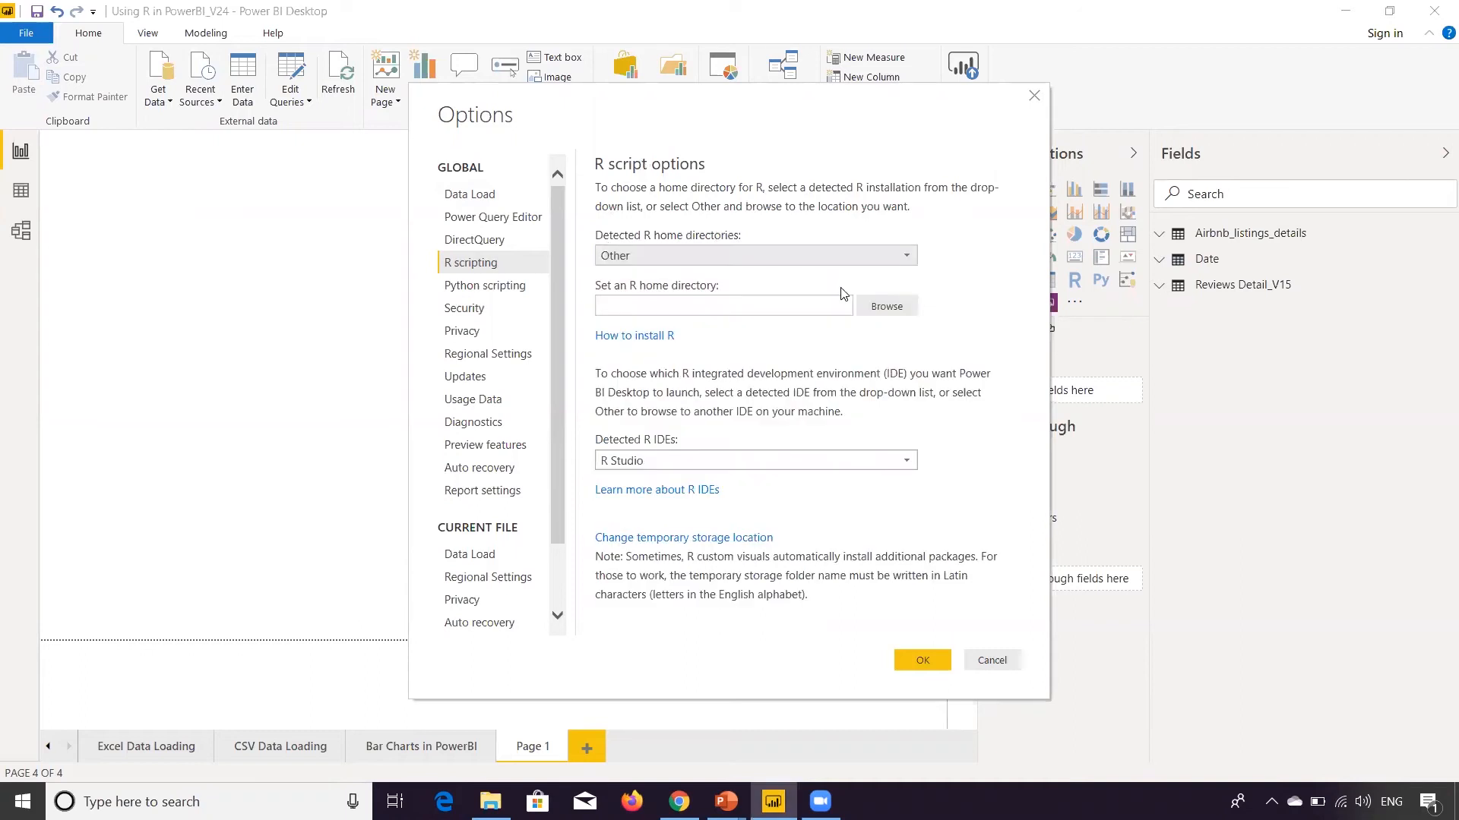
left_click(723, 306)
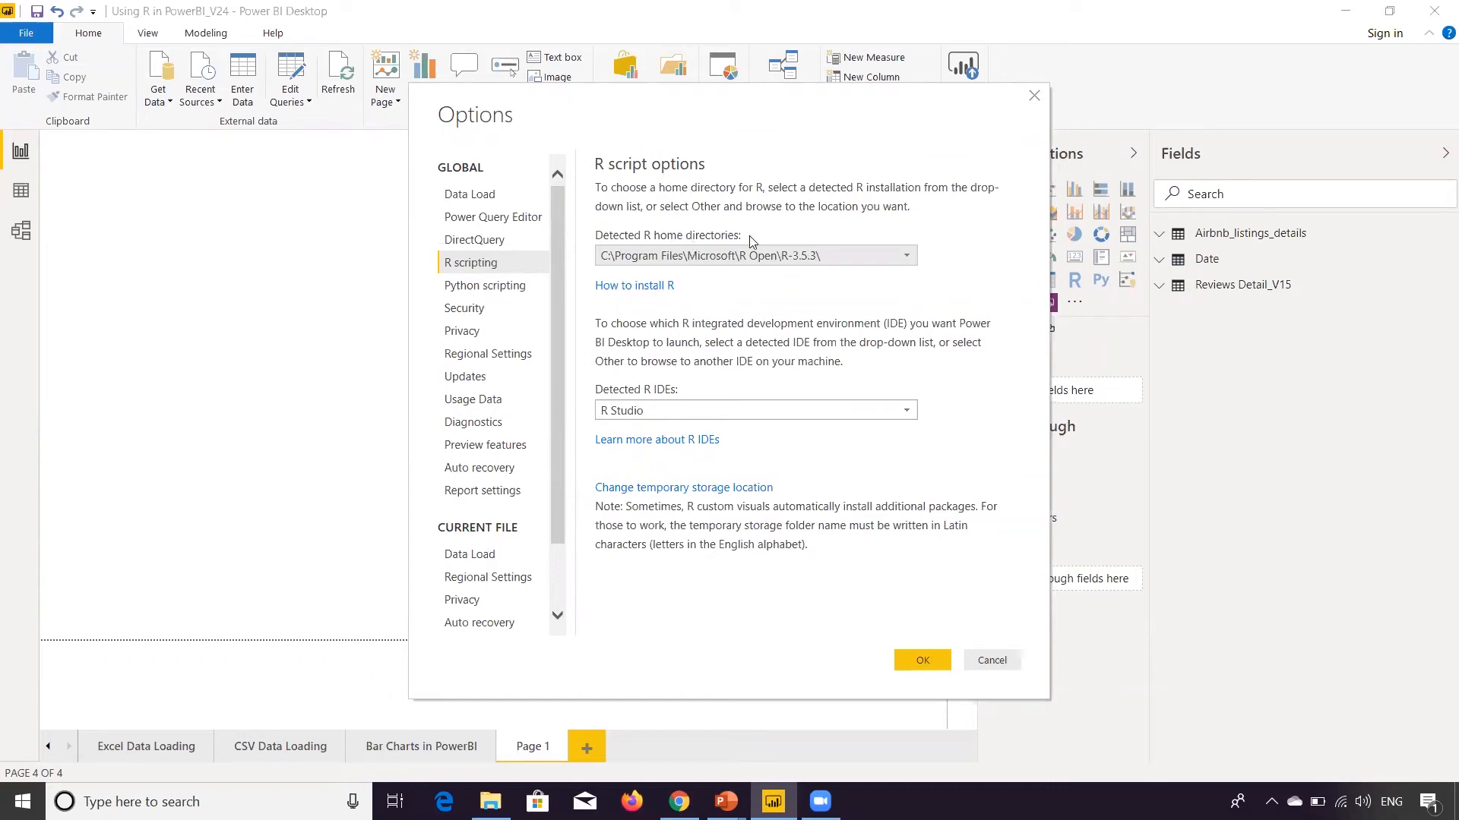
mouse_move(887, 290)
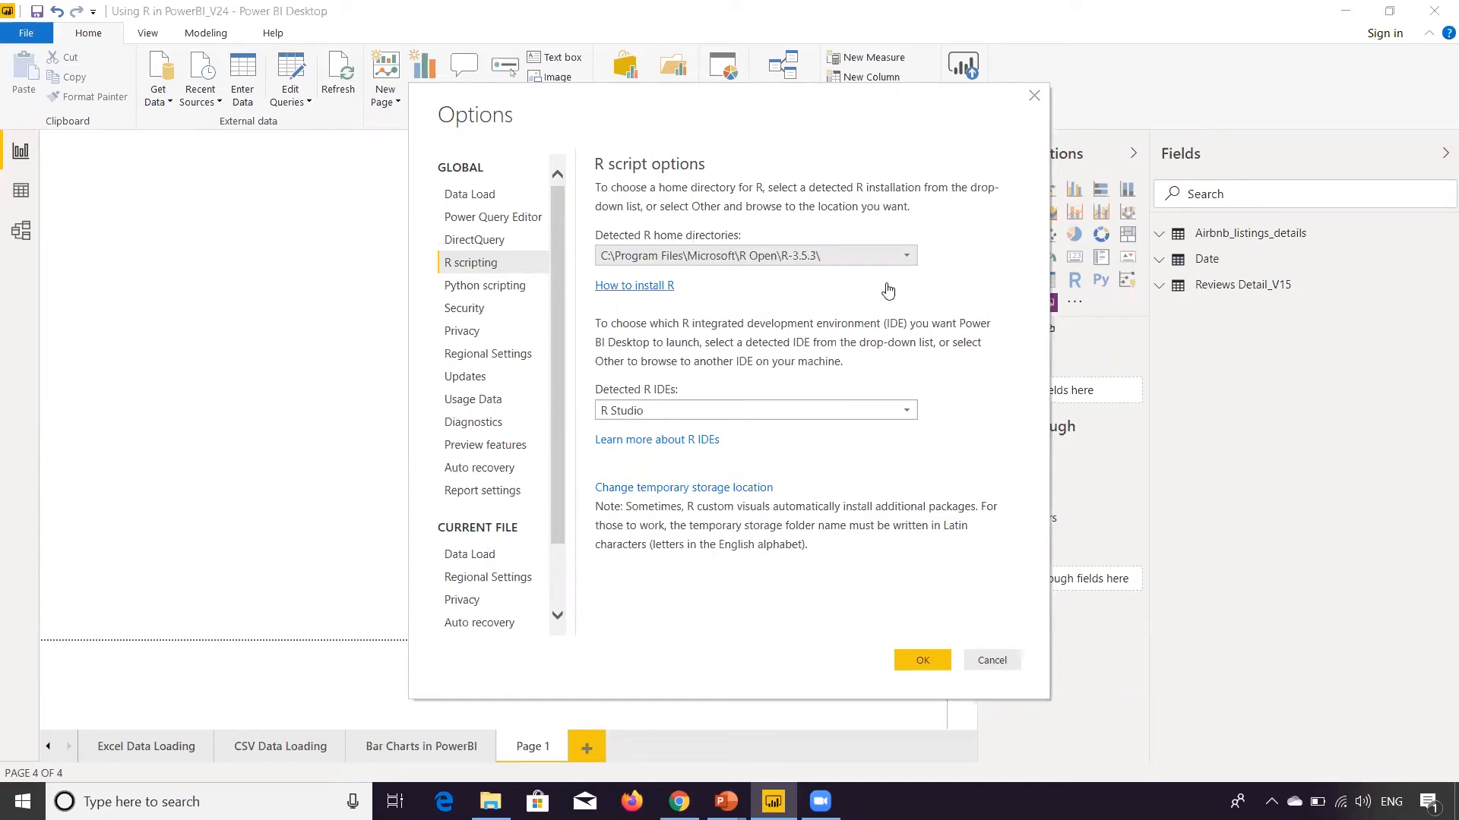
mouse_move(965, 282)
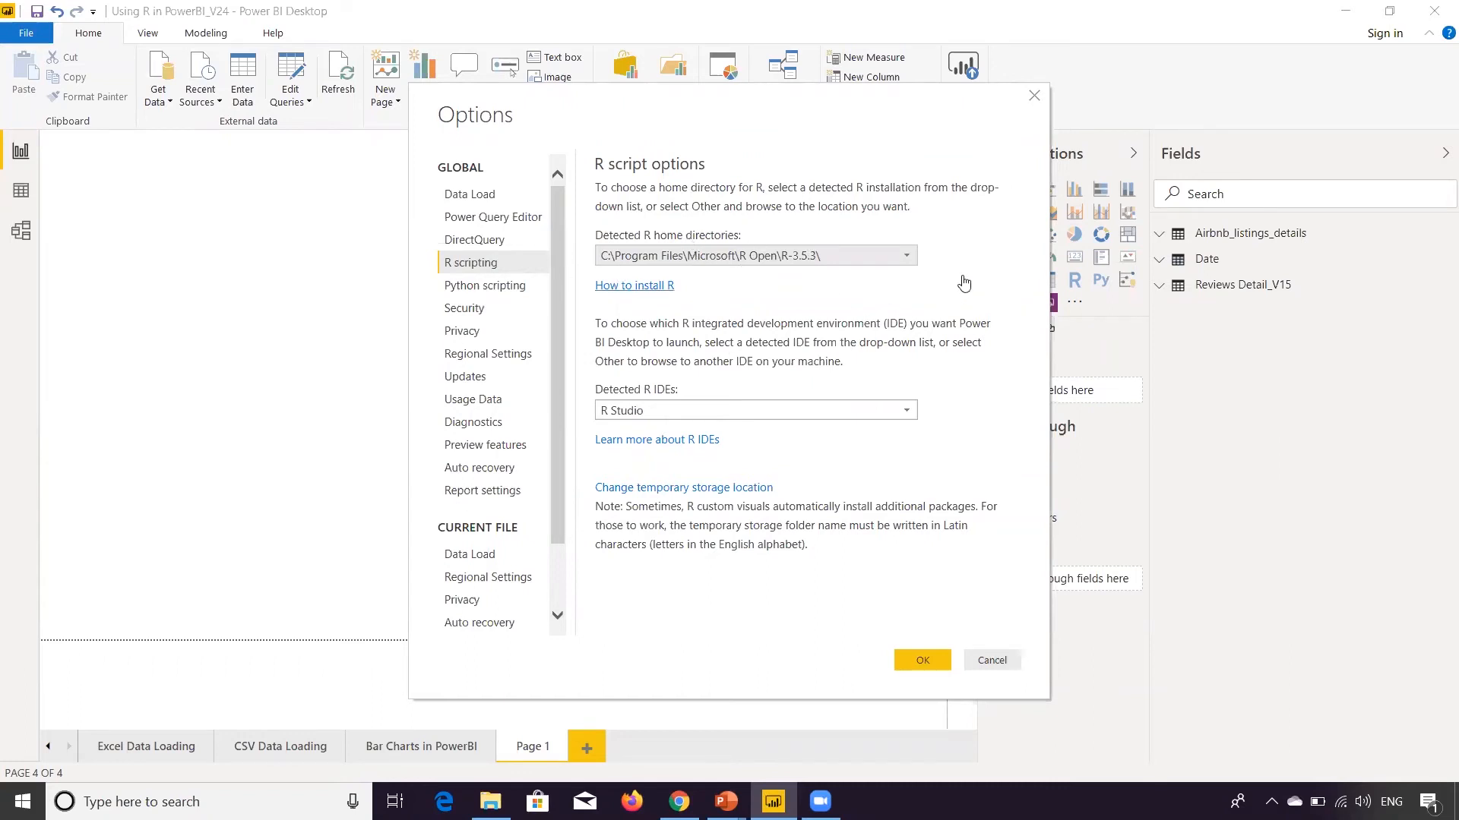
mouse_move(707, 274)
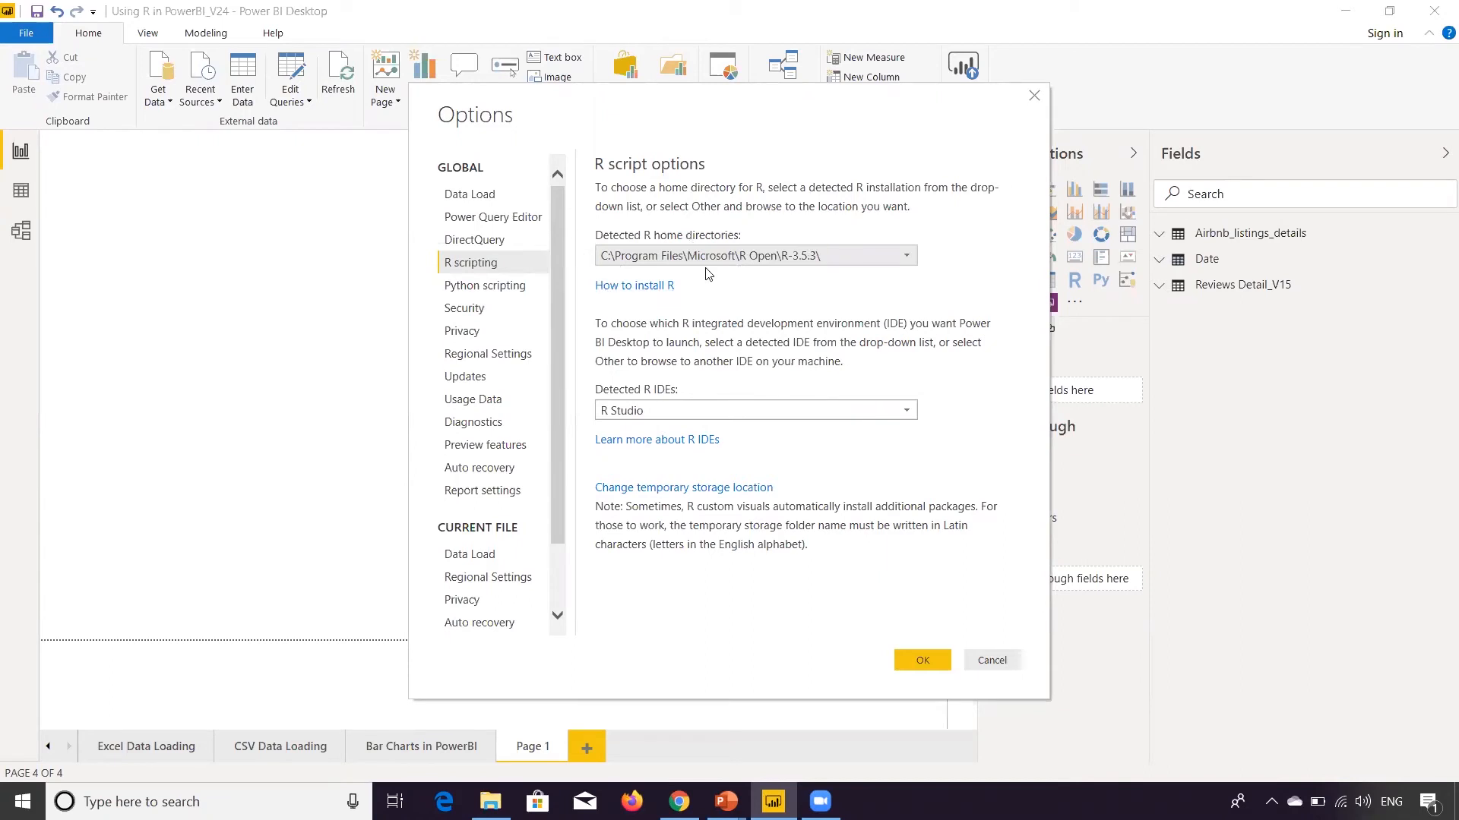
mouse_move(899, 246)
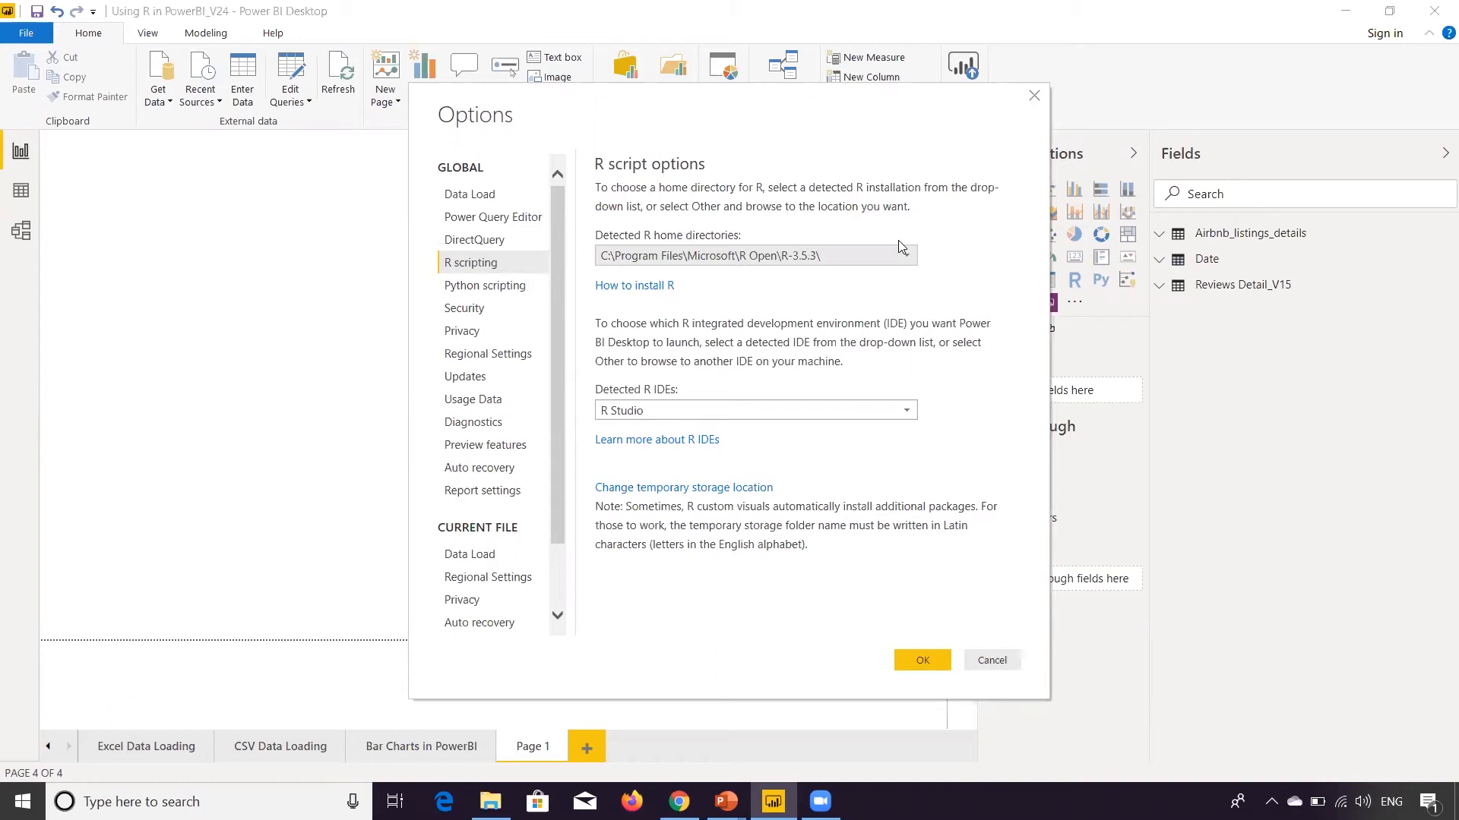
mouse_move(938, 242)
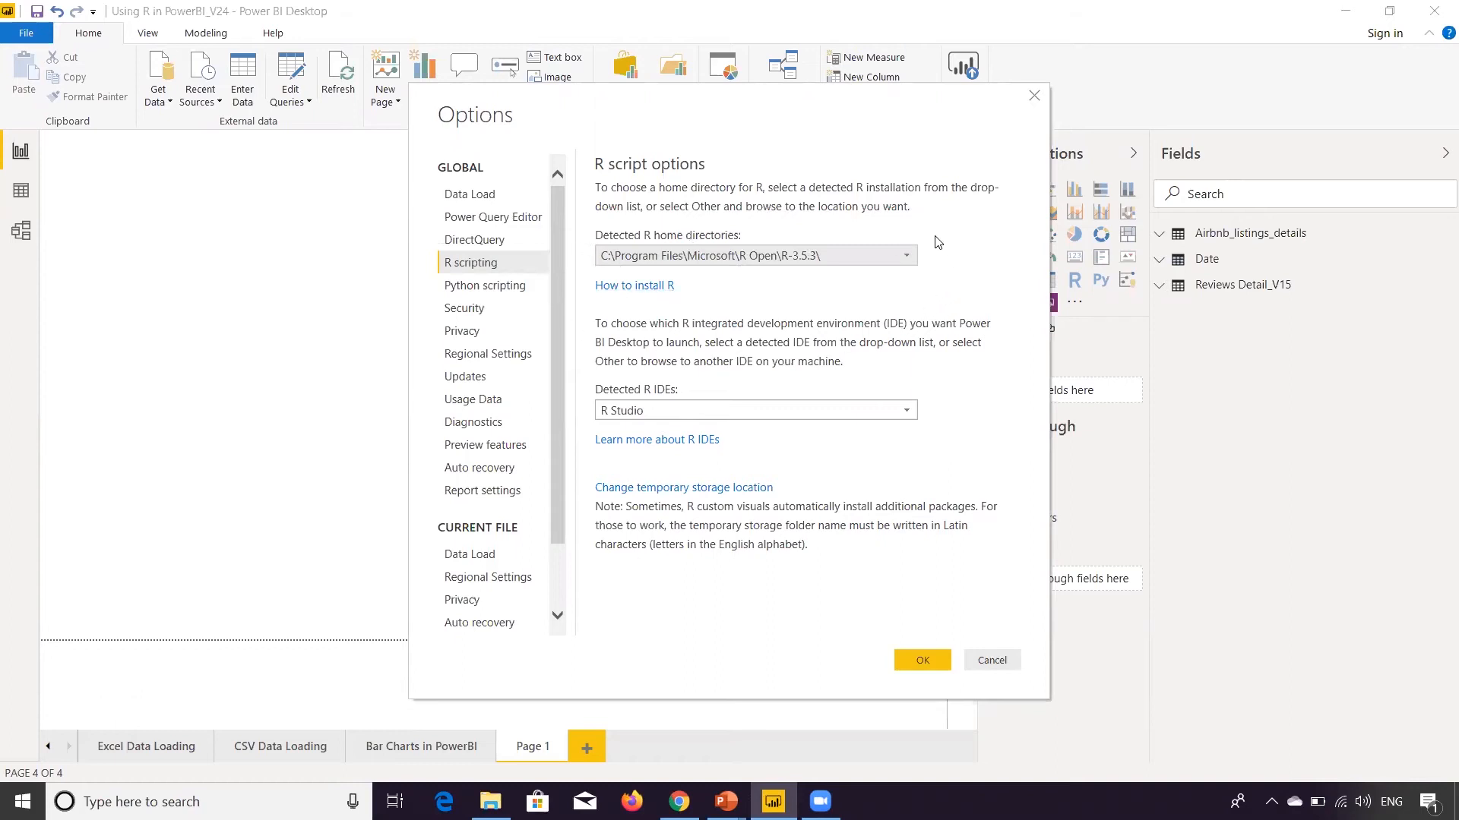
mouse_move(619, 239)
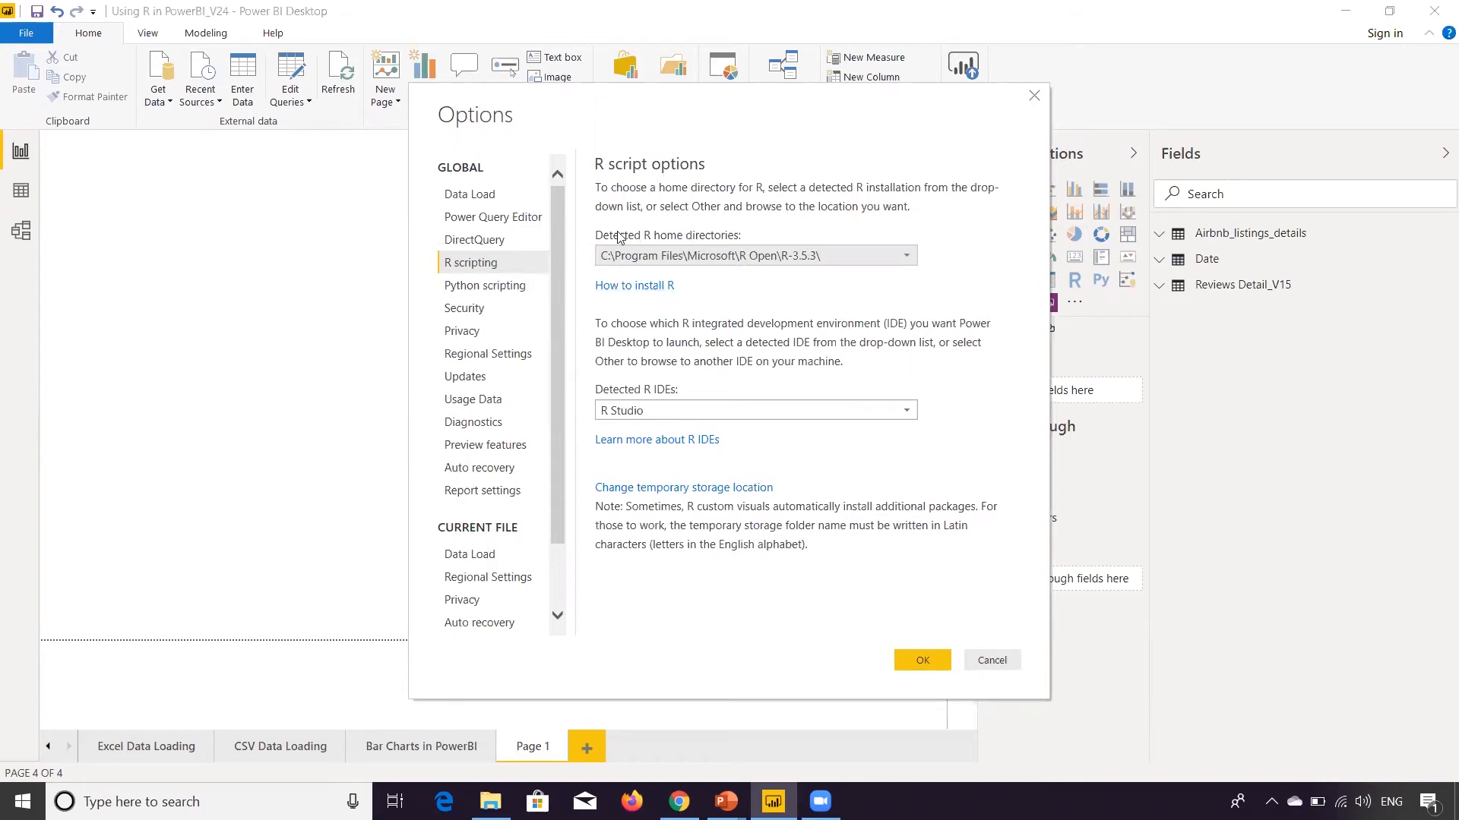
left_click(902, 255)
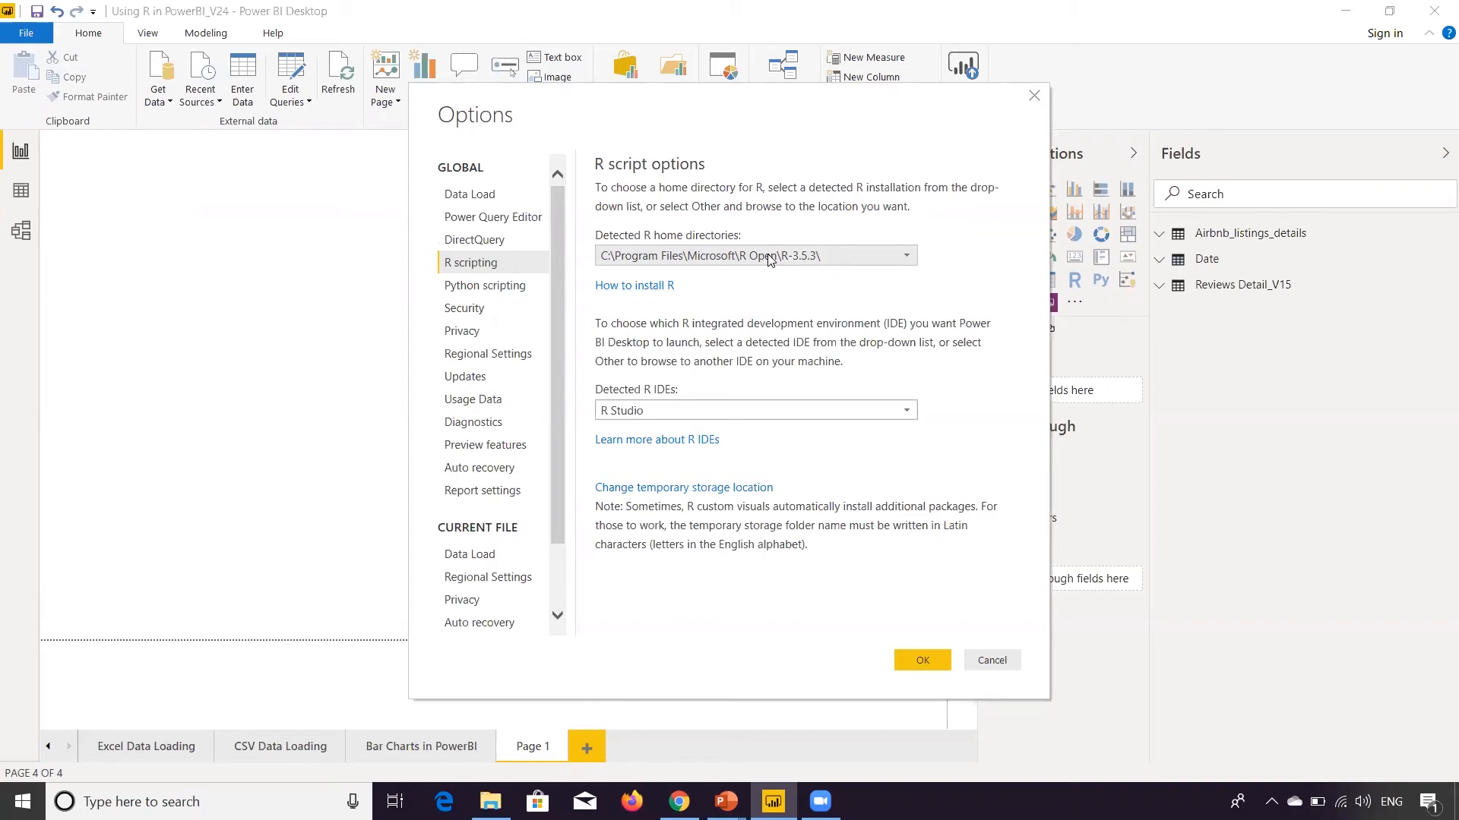
left_click(903, 410)
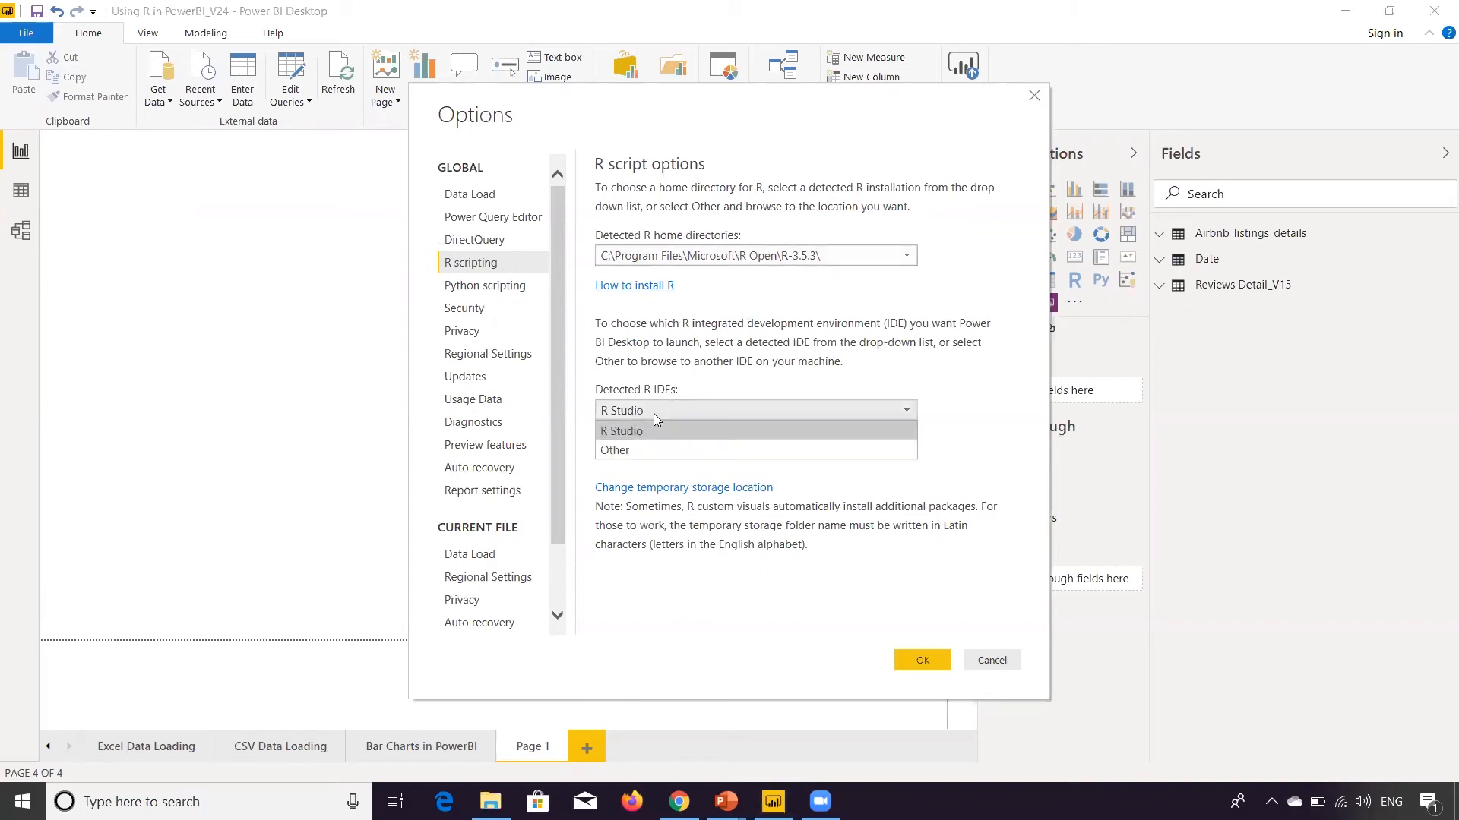
mouse_move(640, 437)
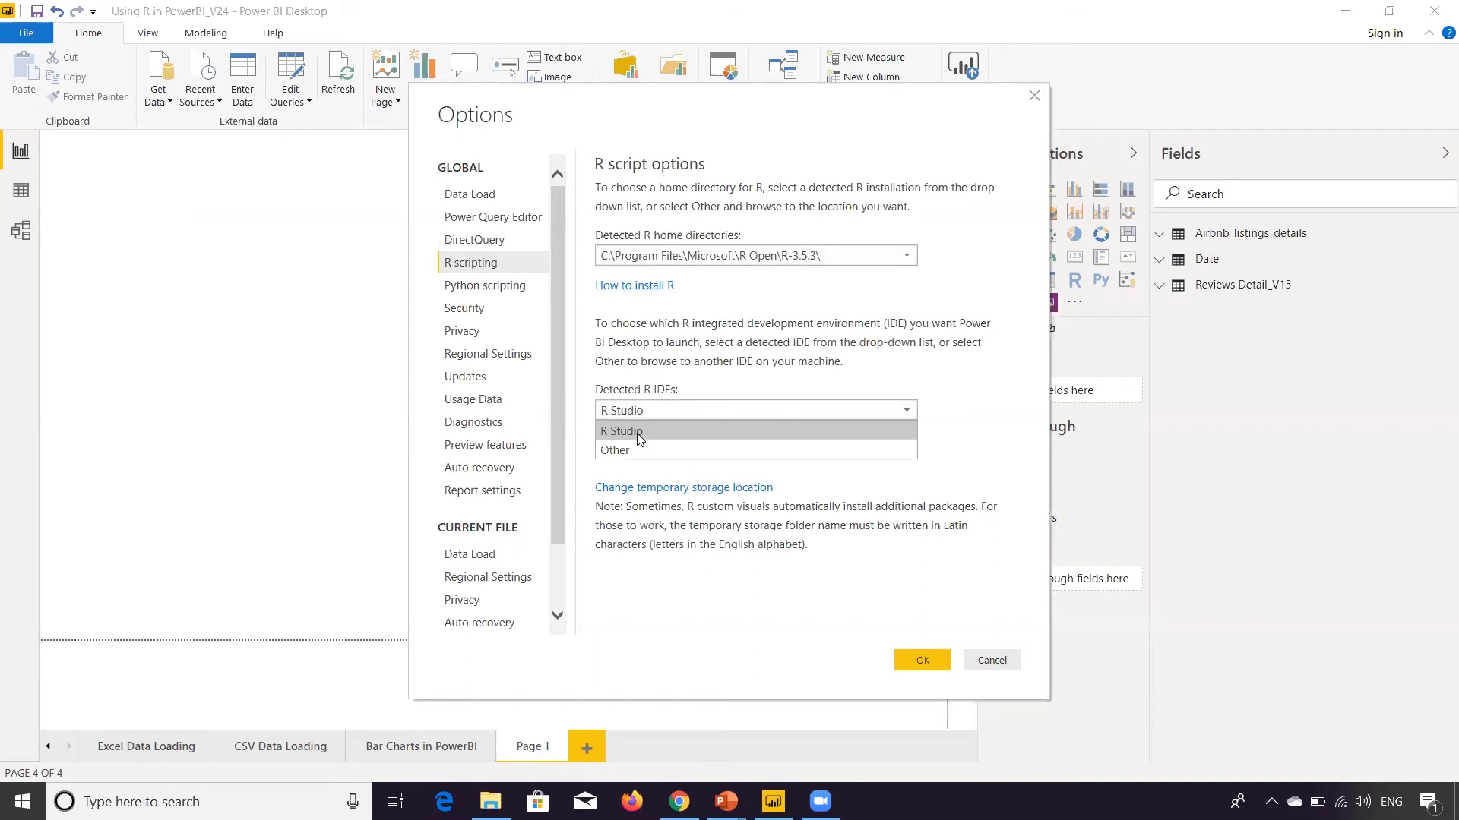
mouse_move(653, 449)
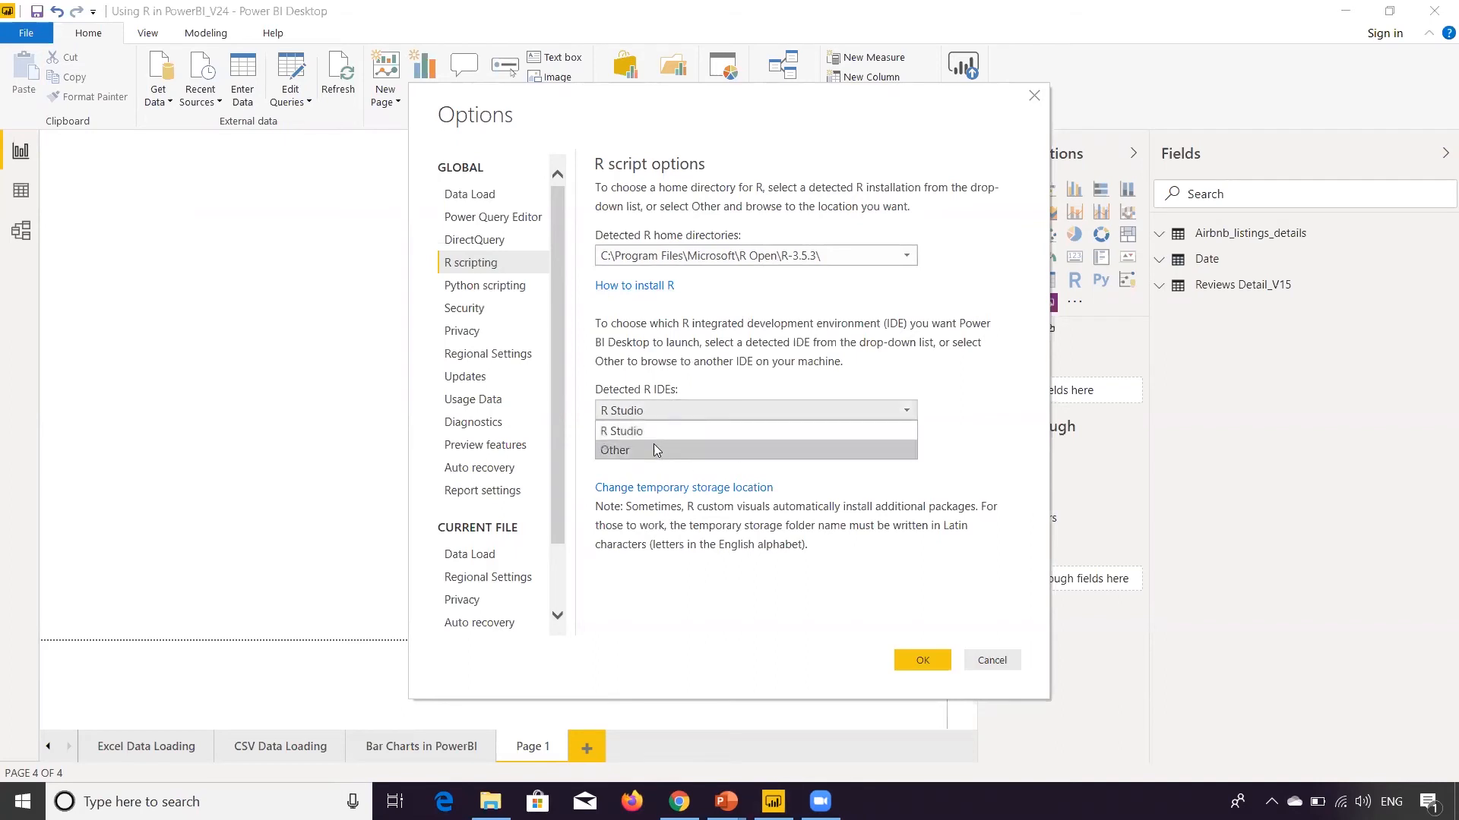
left_click(616, 449)
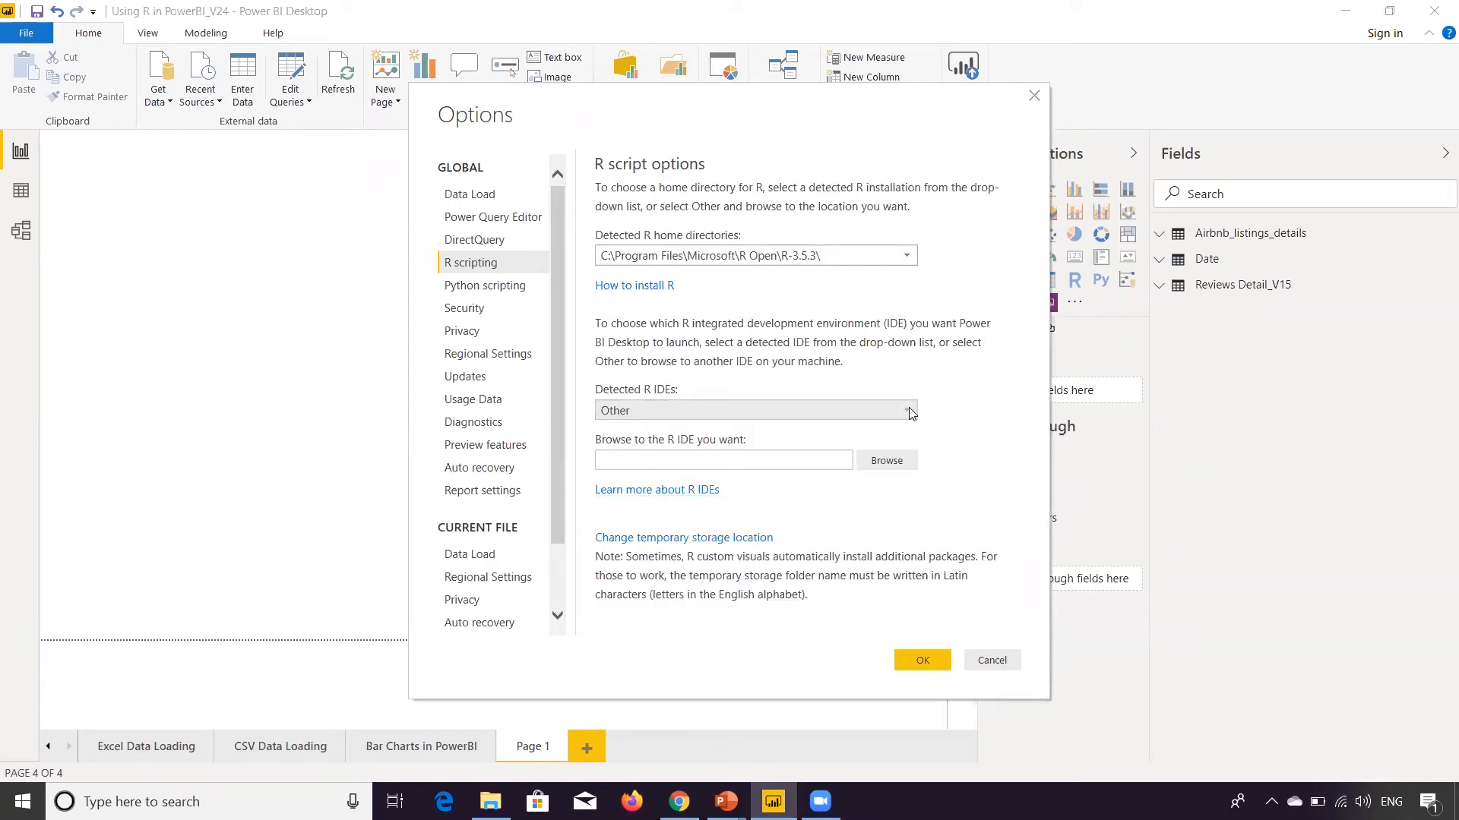
left_click(905, 411)
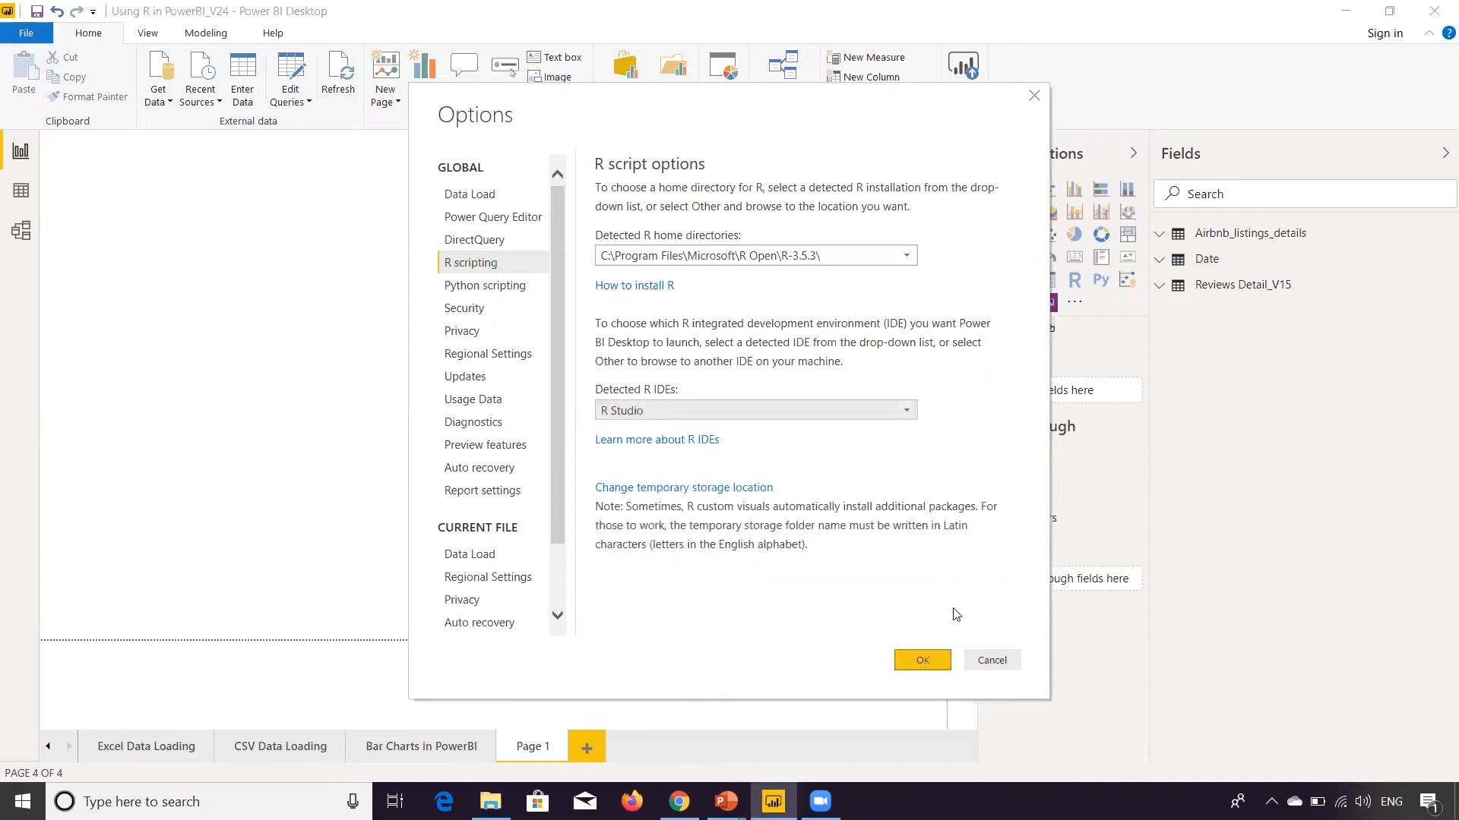
mouse_move(992, 661)
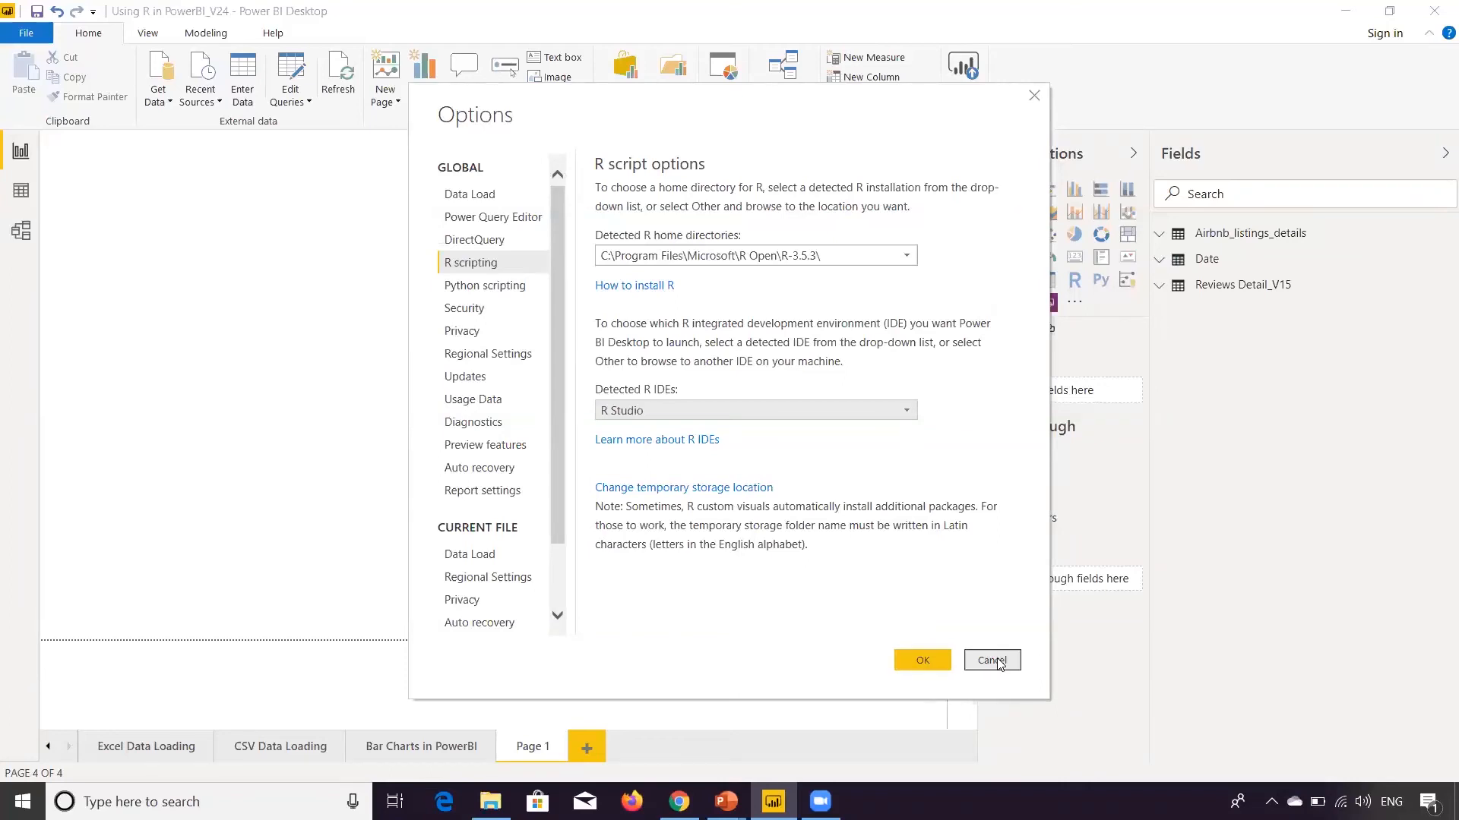
- Cancel out of Options without saving and return to the blank report canvas
left_click(990, 661)
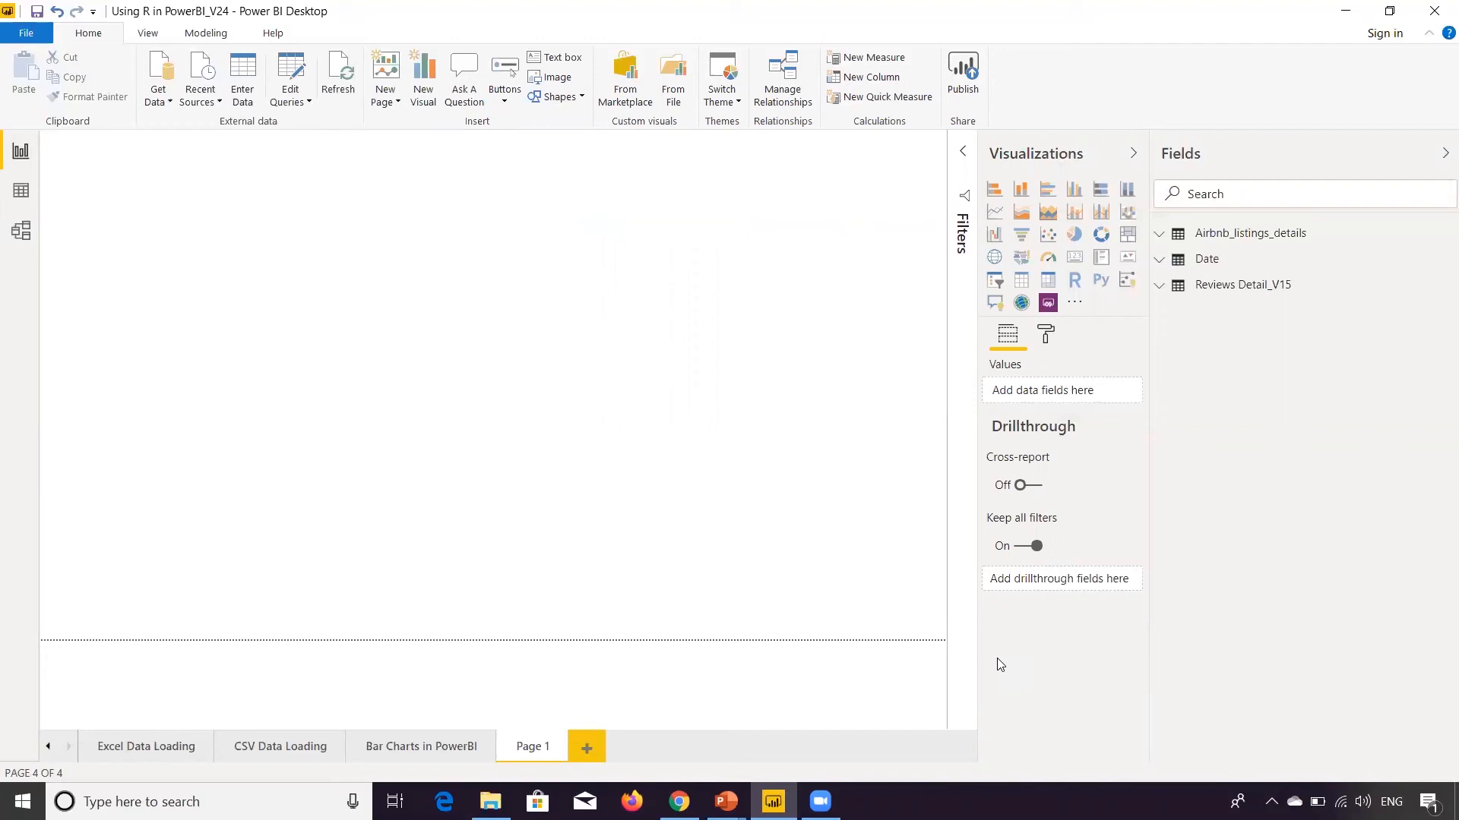
mouse_move(1257, 496)
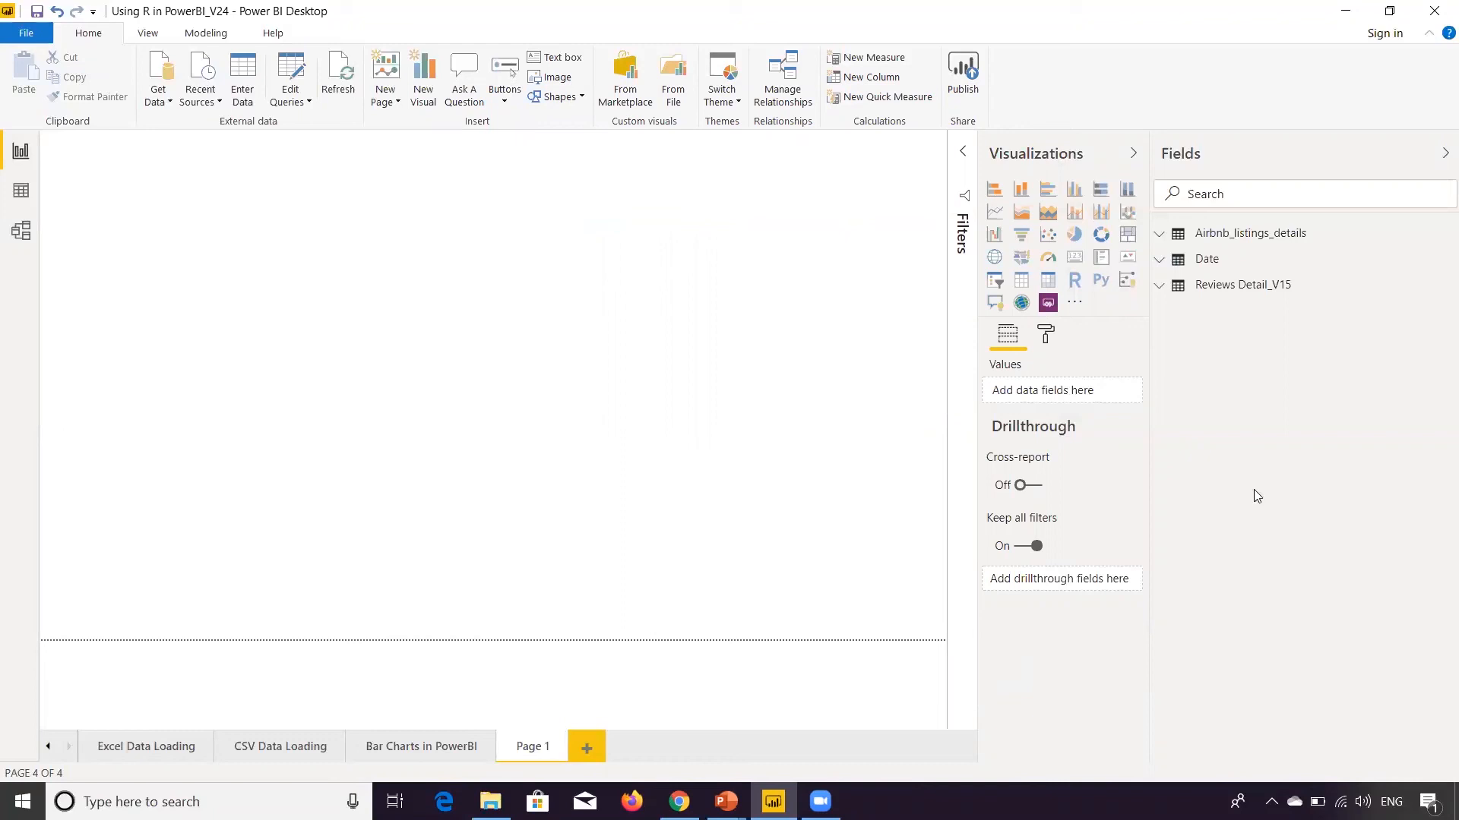
mouse_move(1074, 281)
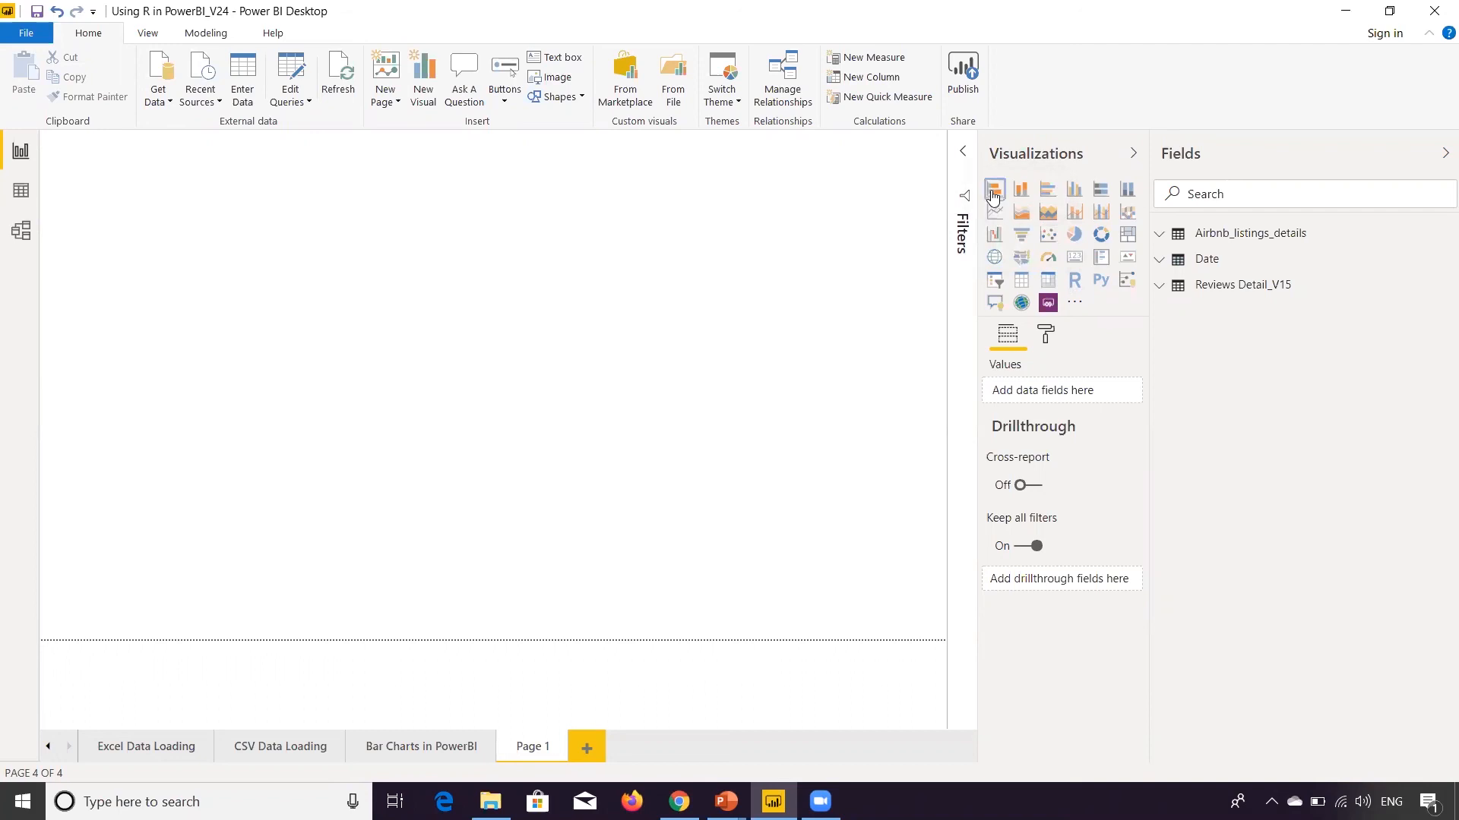
left_click(994, 189)
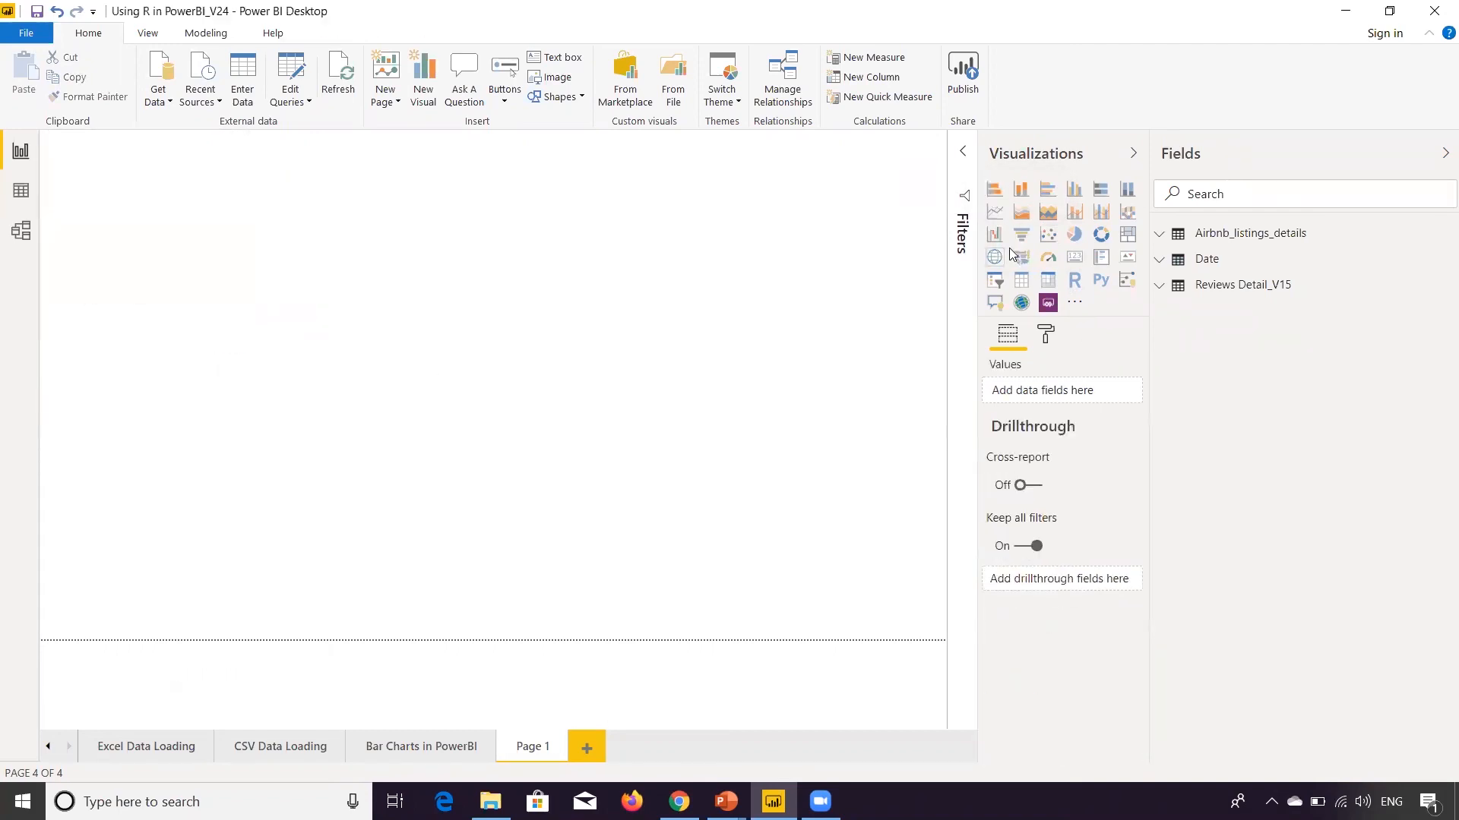
- Add an R script visual, raising the Enable script visuals prompt
left_click(1074, 279)
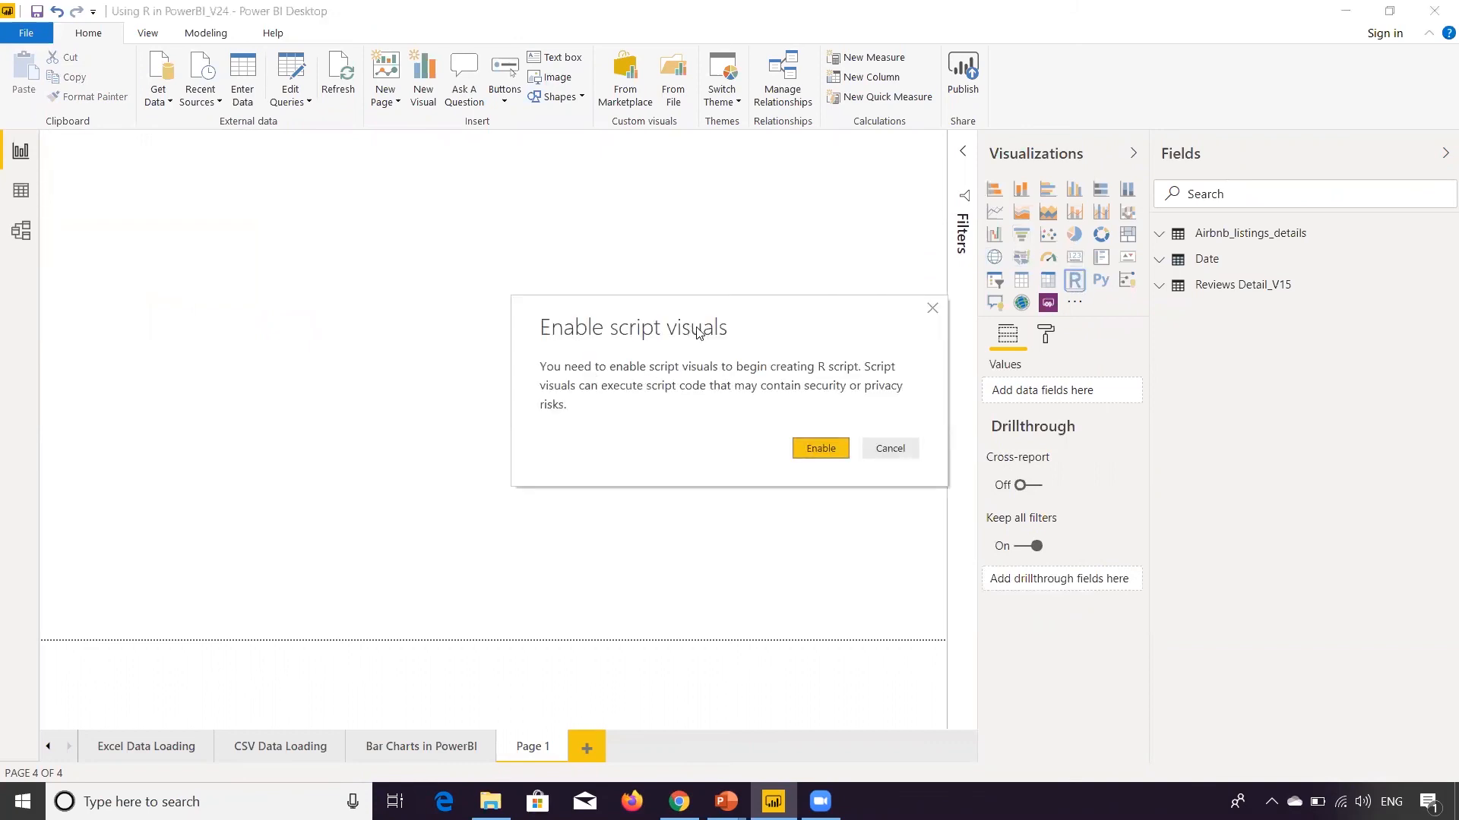
mouse_move(784, 374)
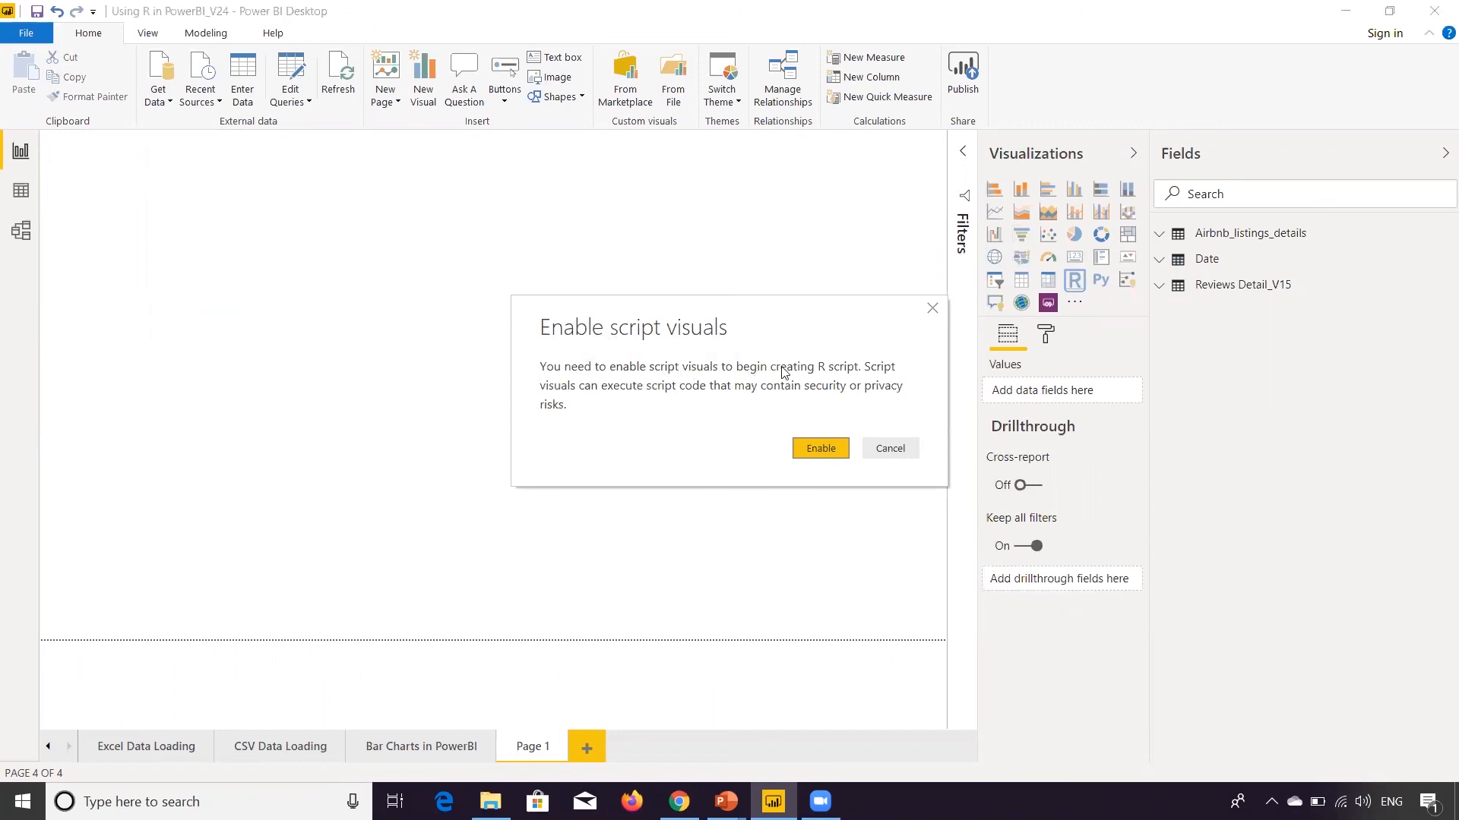
mouse_move(606, 395)
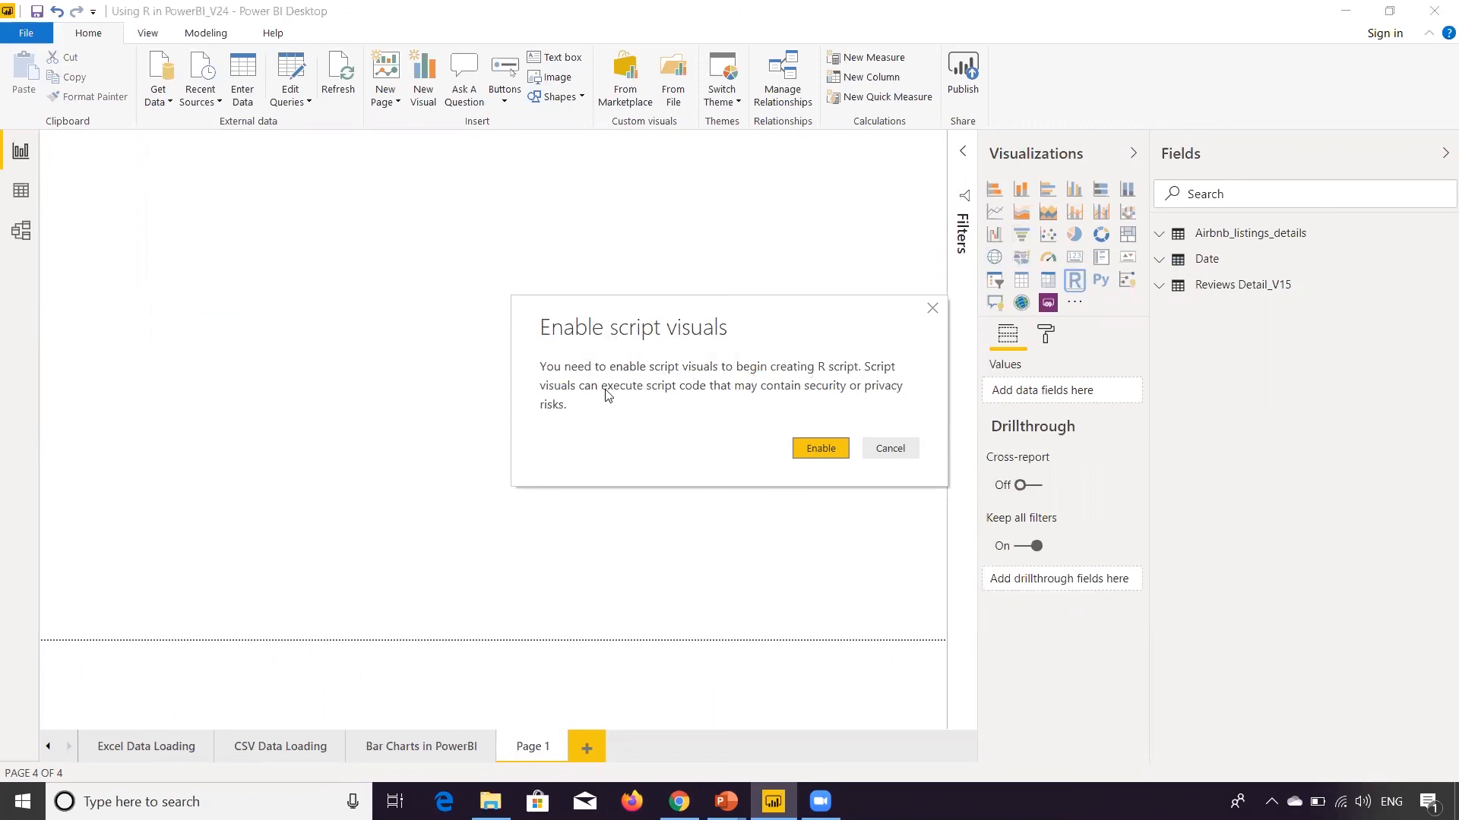
mouse_move(801, 416)
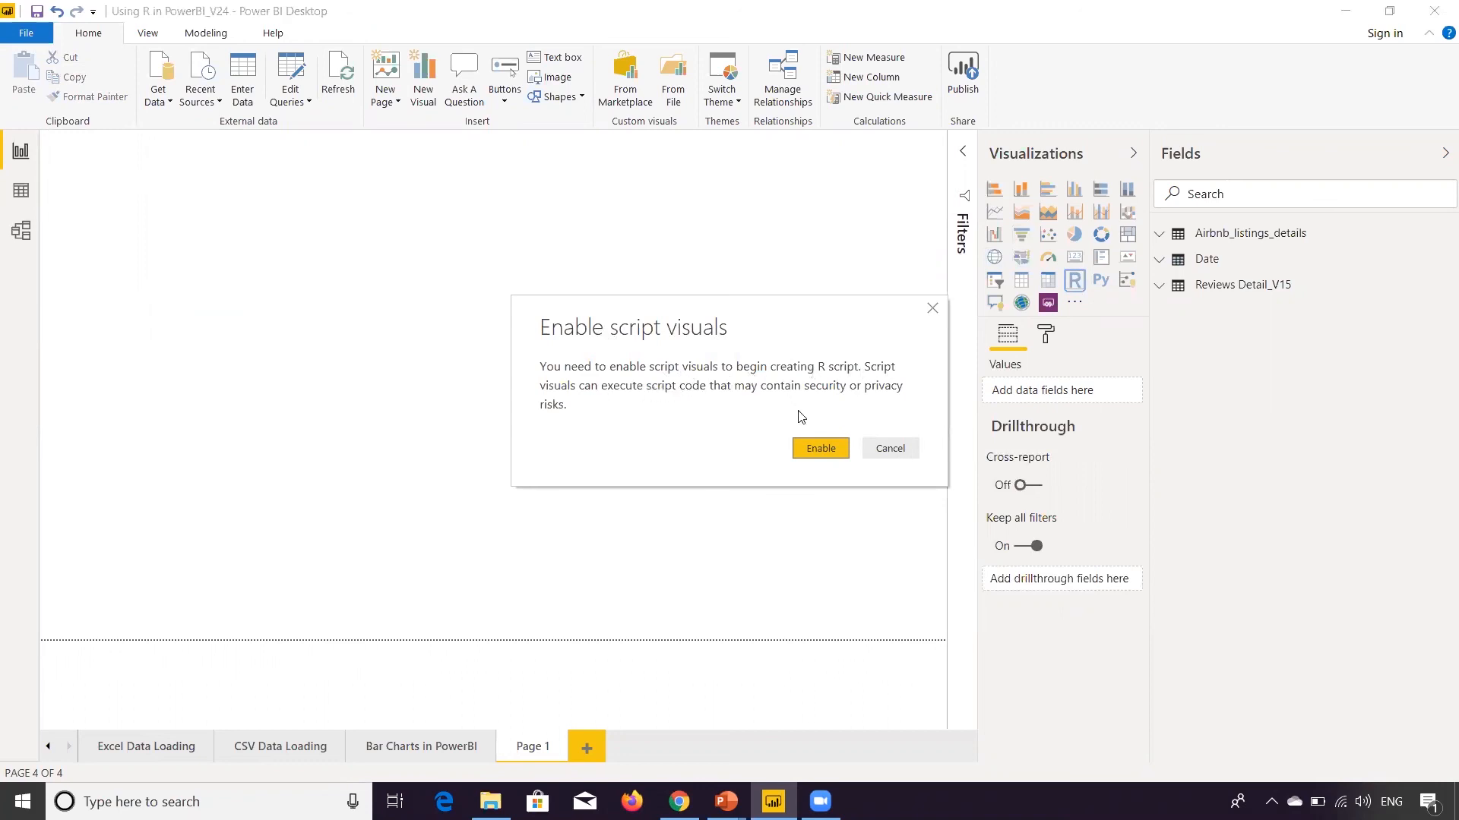
mouse_move(819, 448)
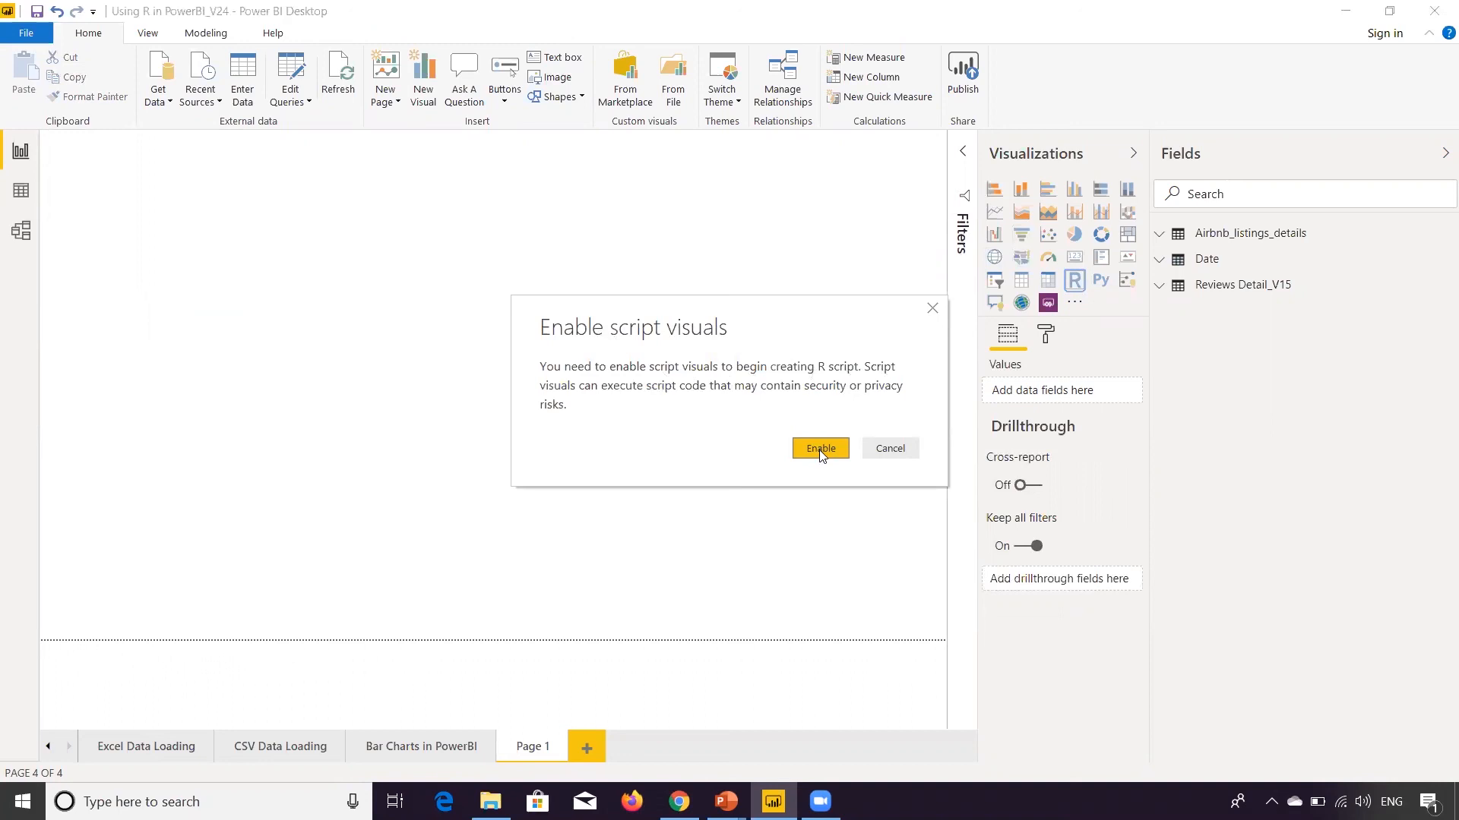